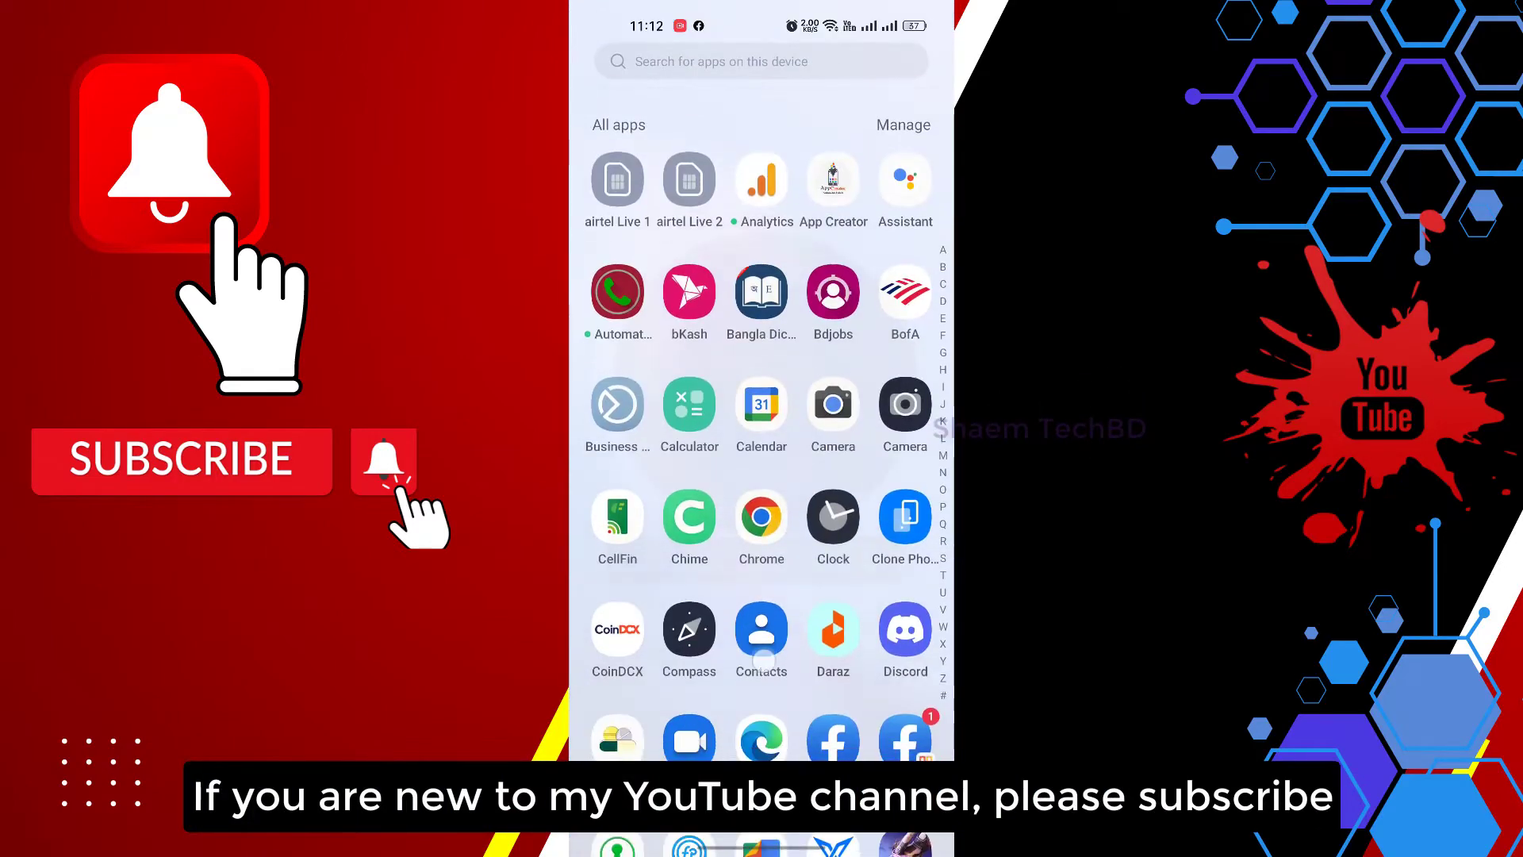
# Open Settings from the app drawer and go to the Apps page.
pyautogui.scroll(-3)
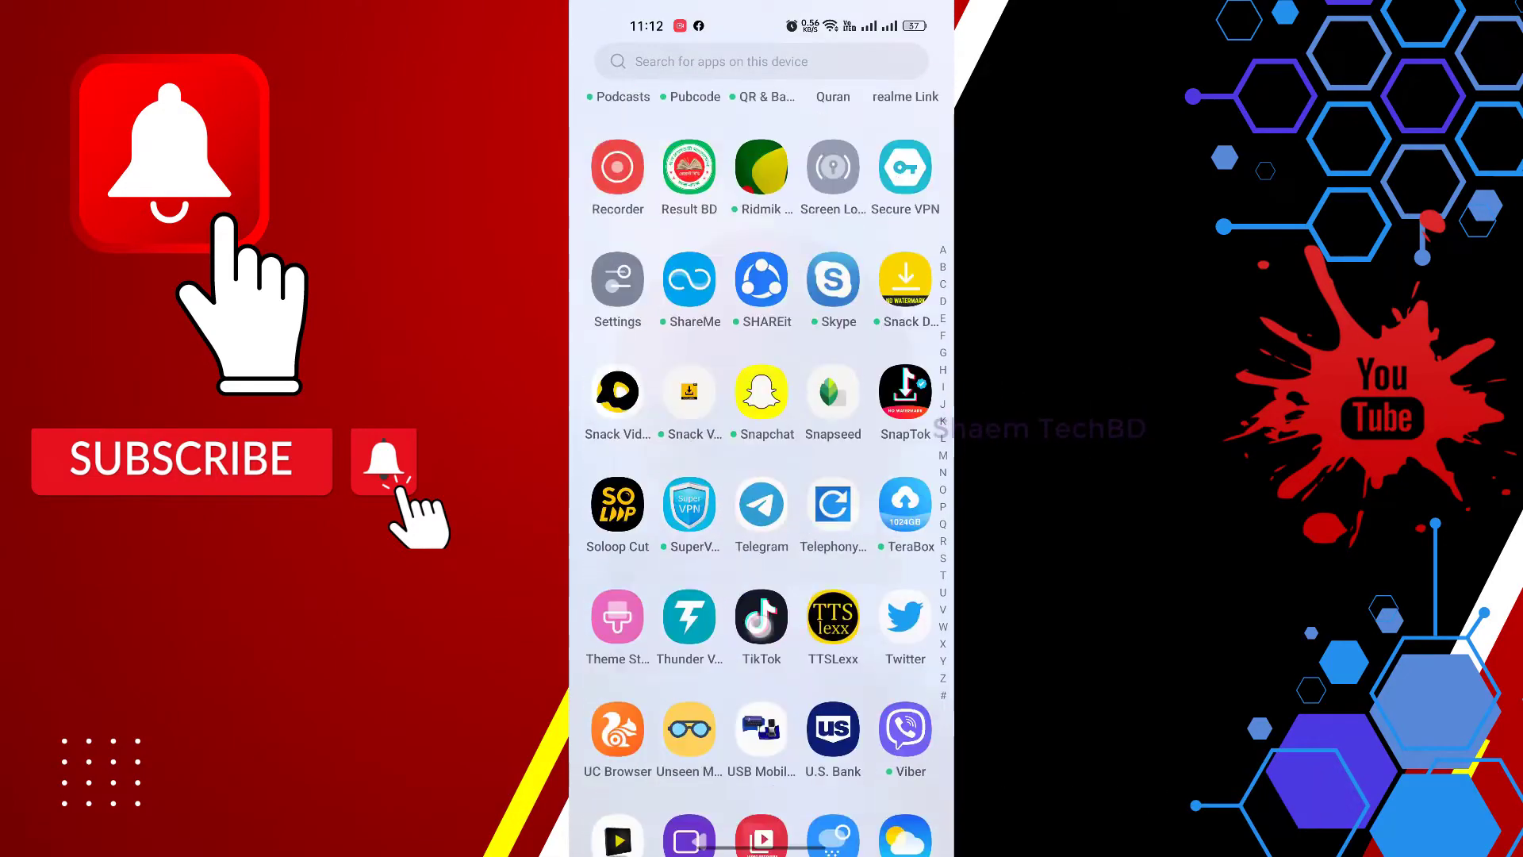
pyautogui.click(617, 275)
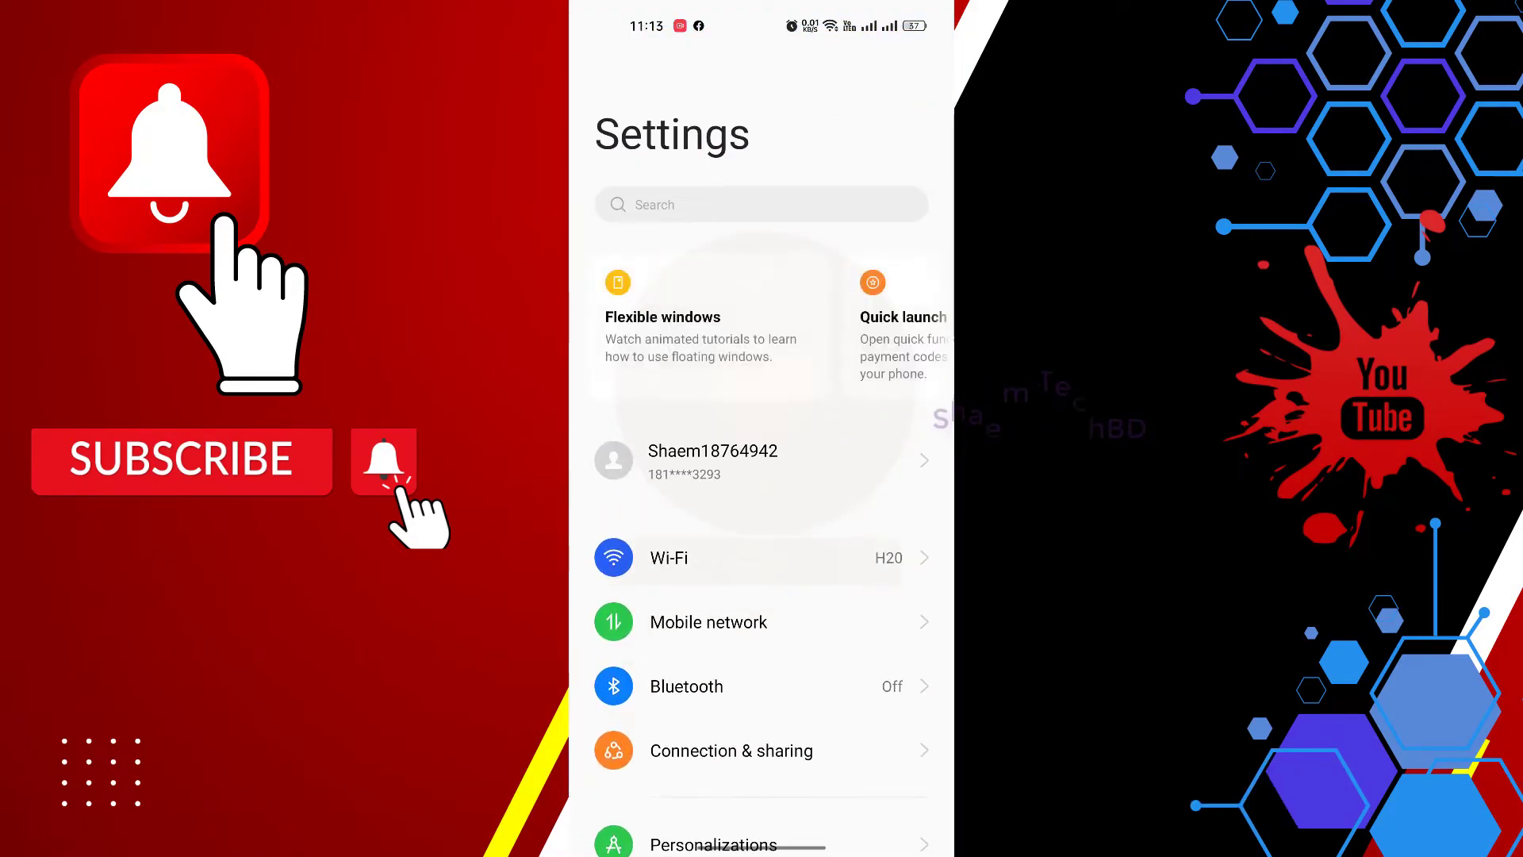
pyautogui.scroll(-3)
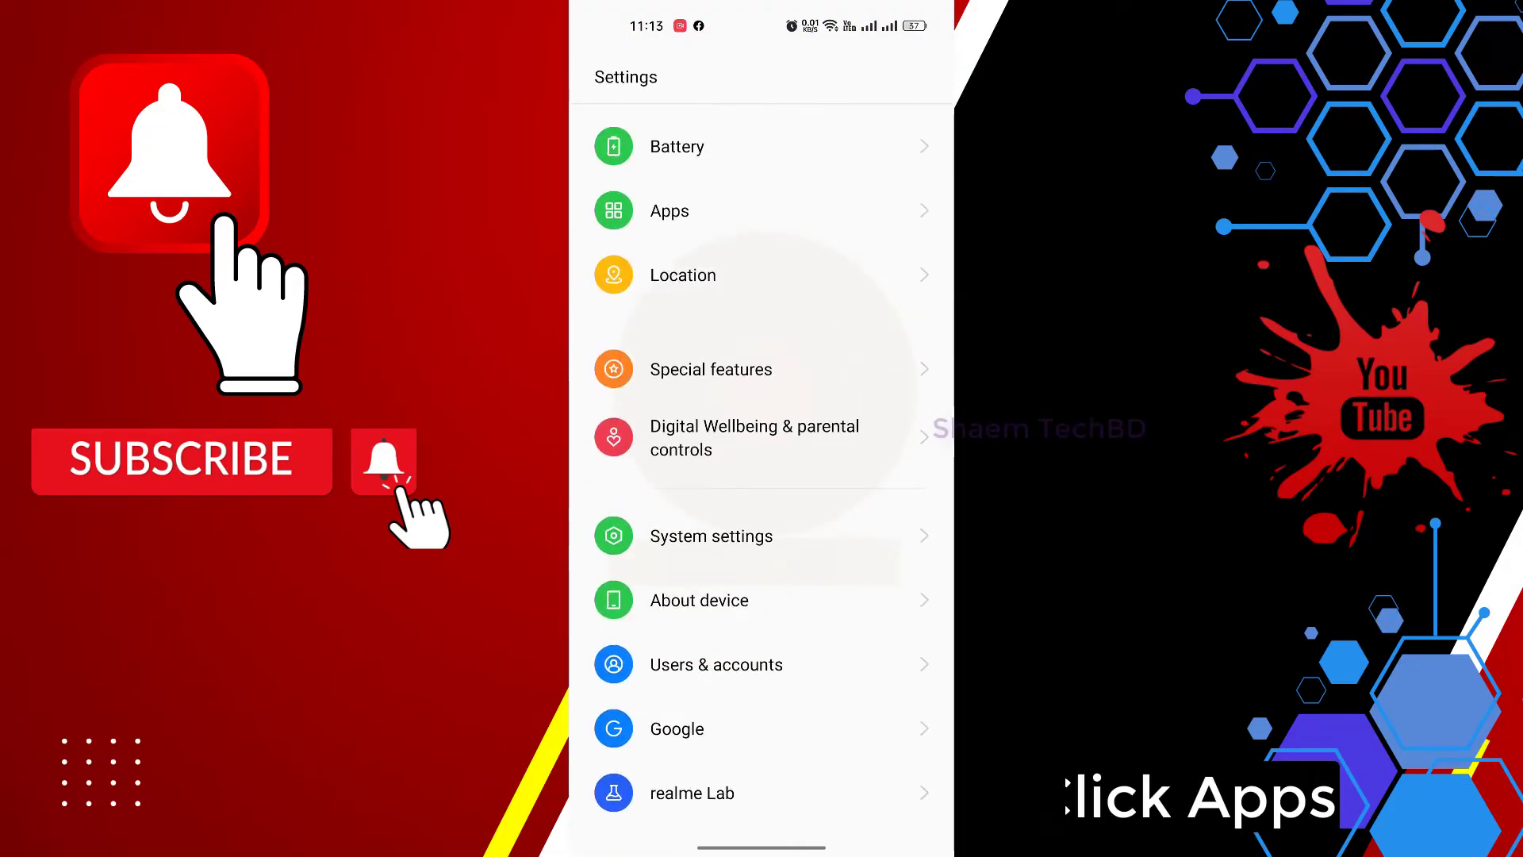
pyautogui.click(668, 211)
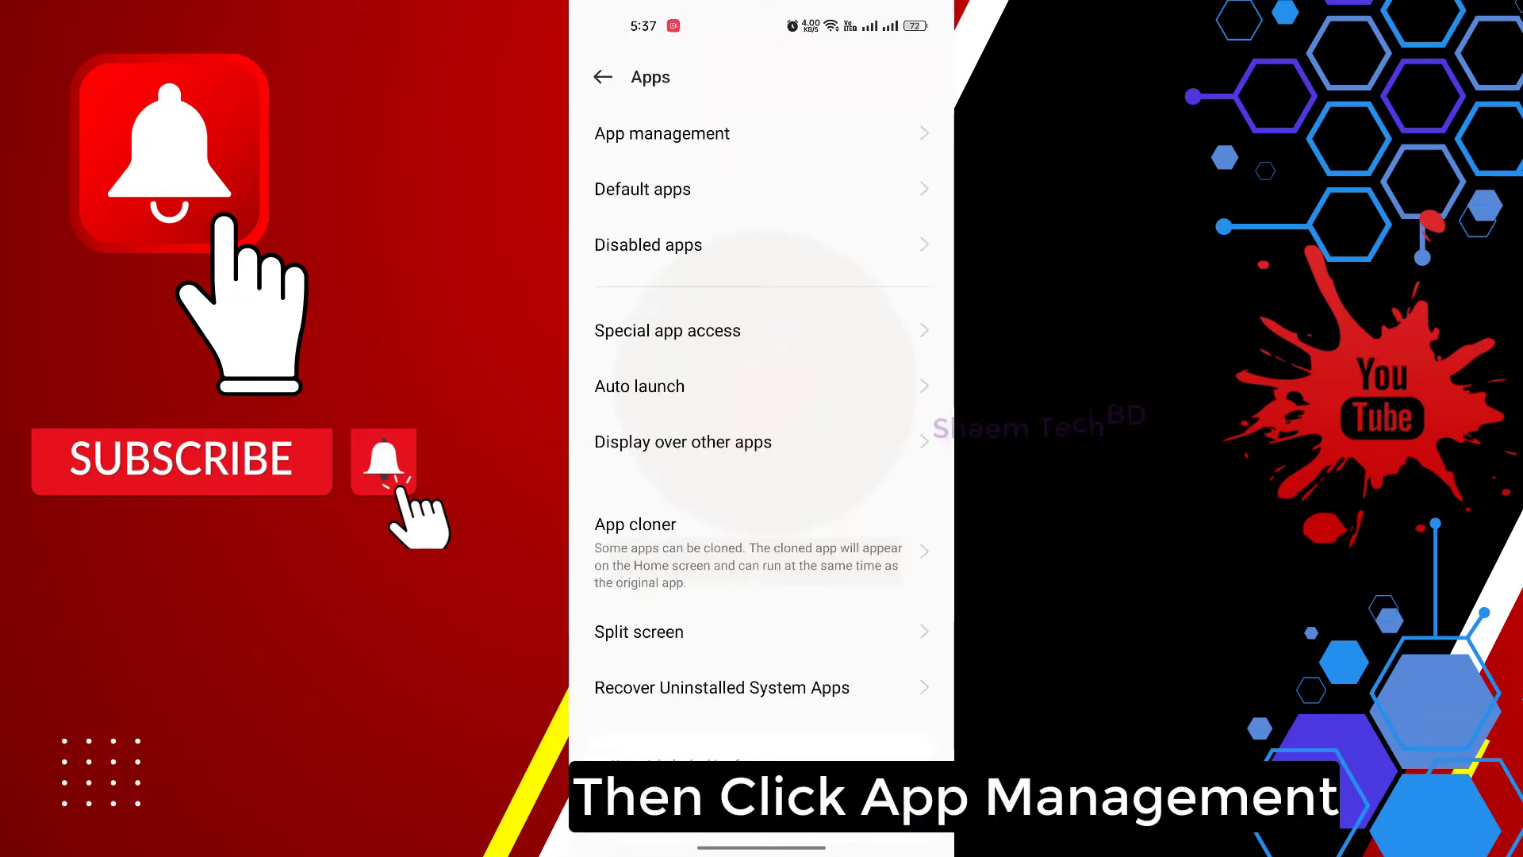
# Find Gallery in App management and open its App info page.
pyautogui.click(662, 134)
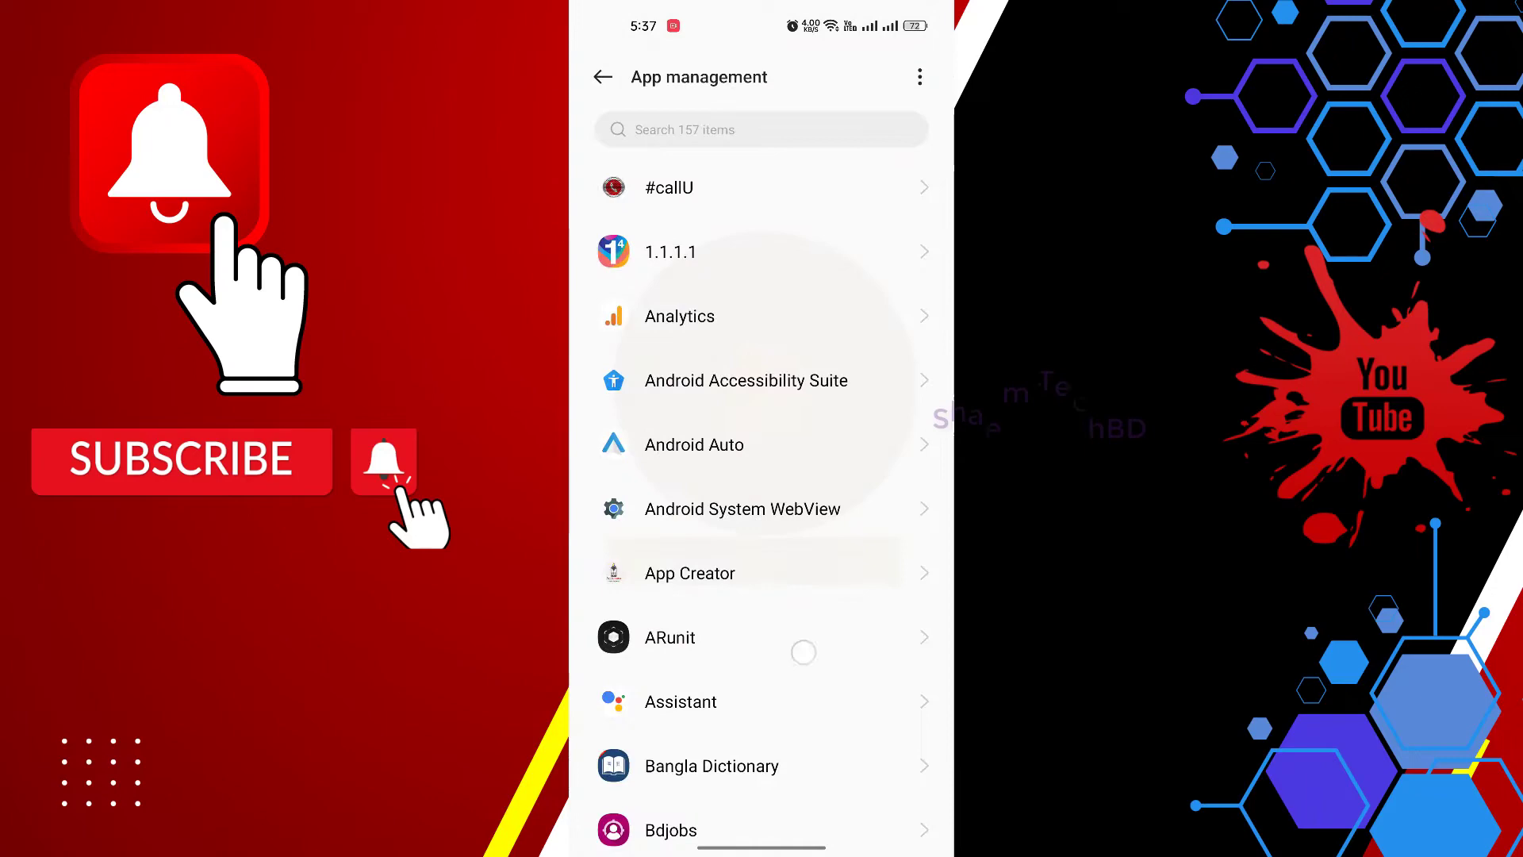
pyautogui.scroll(-3)
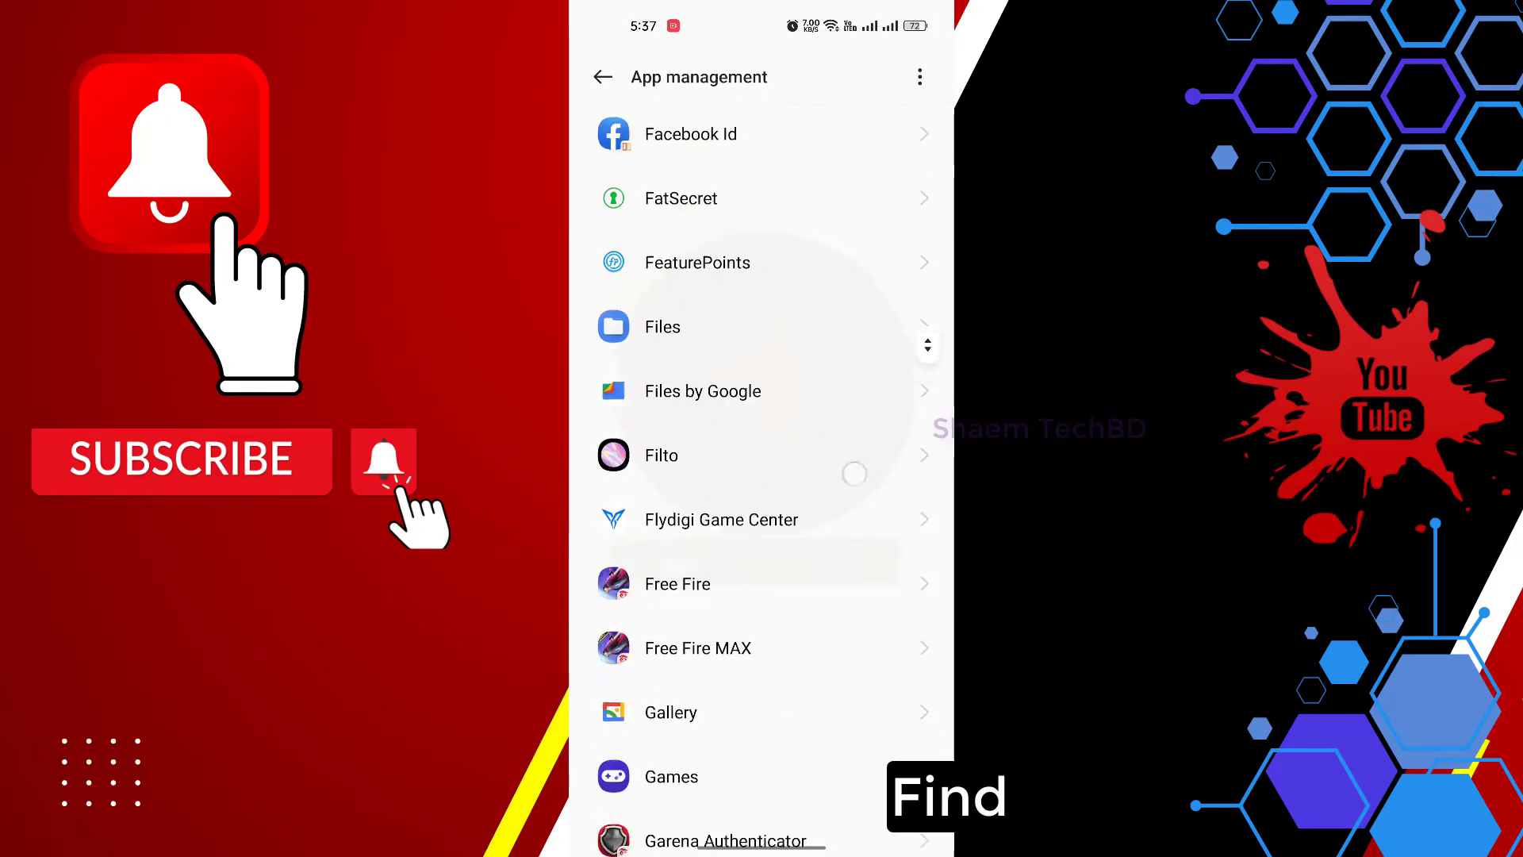
pyautogui.scroll(-3)
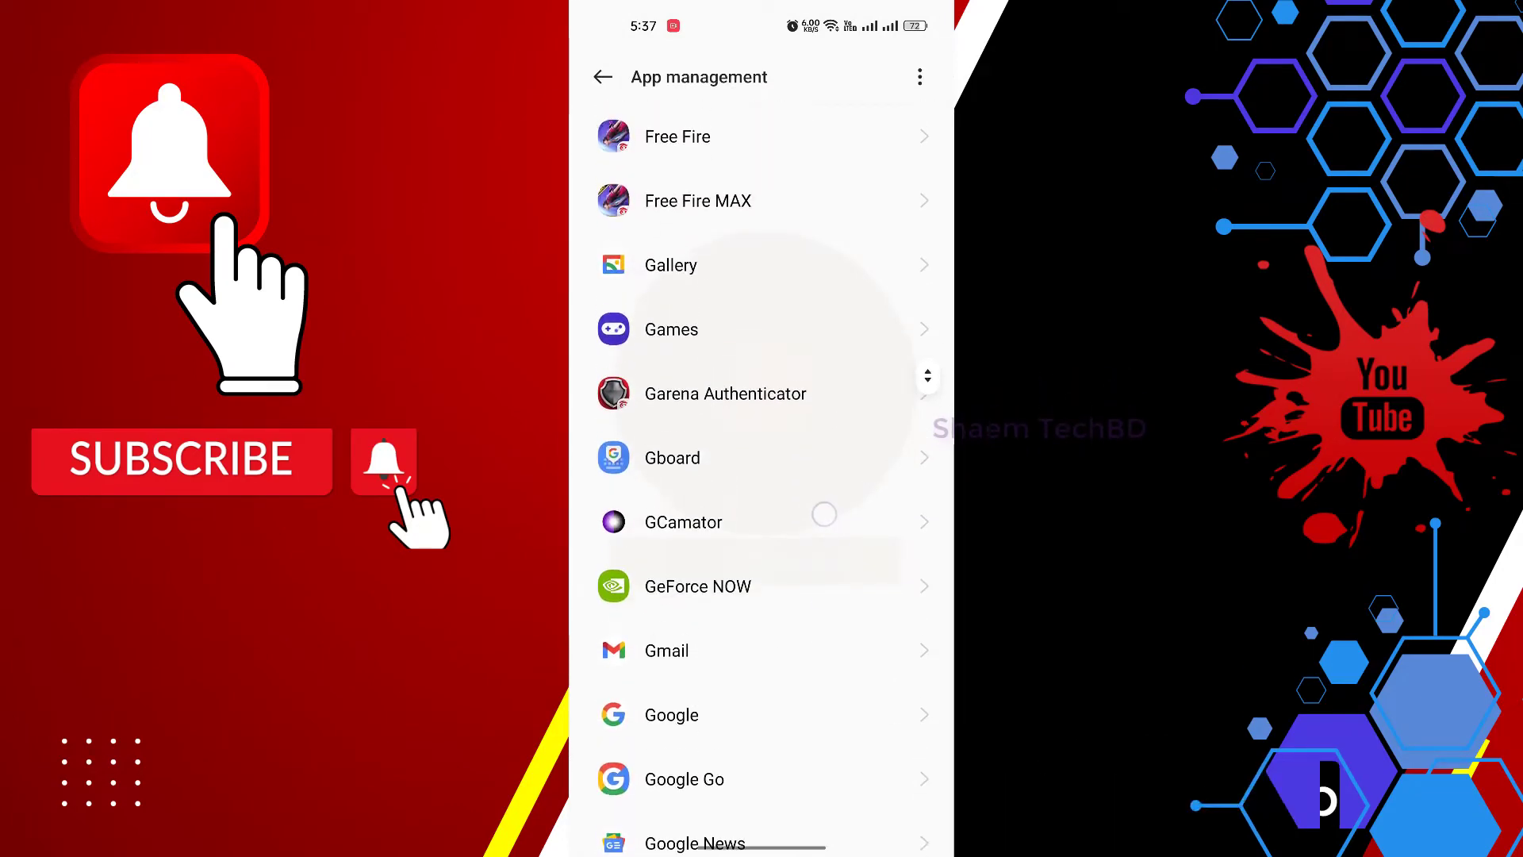
pyautogui.click(671, 264)
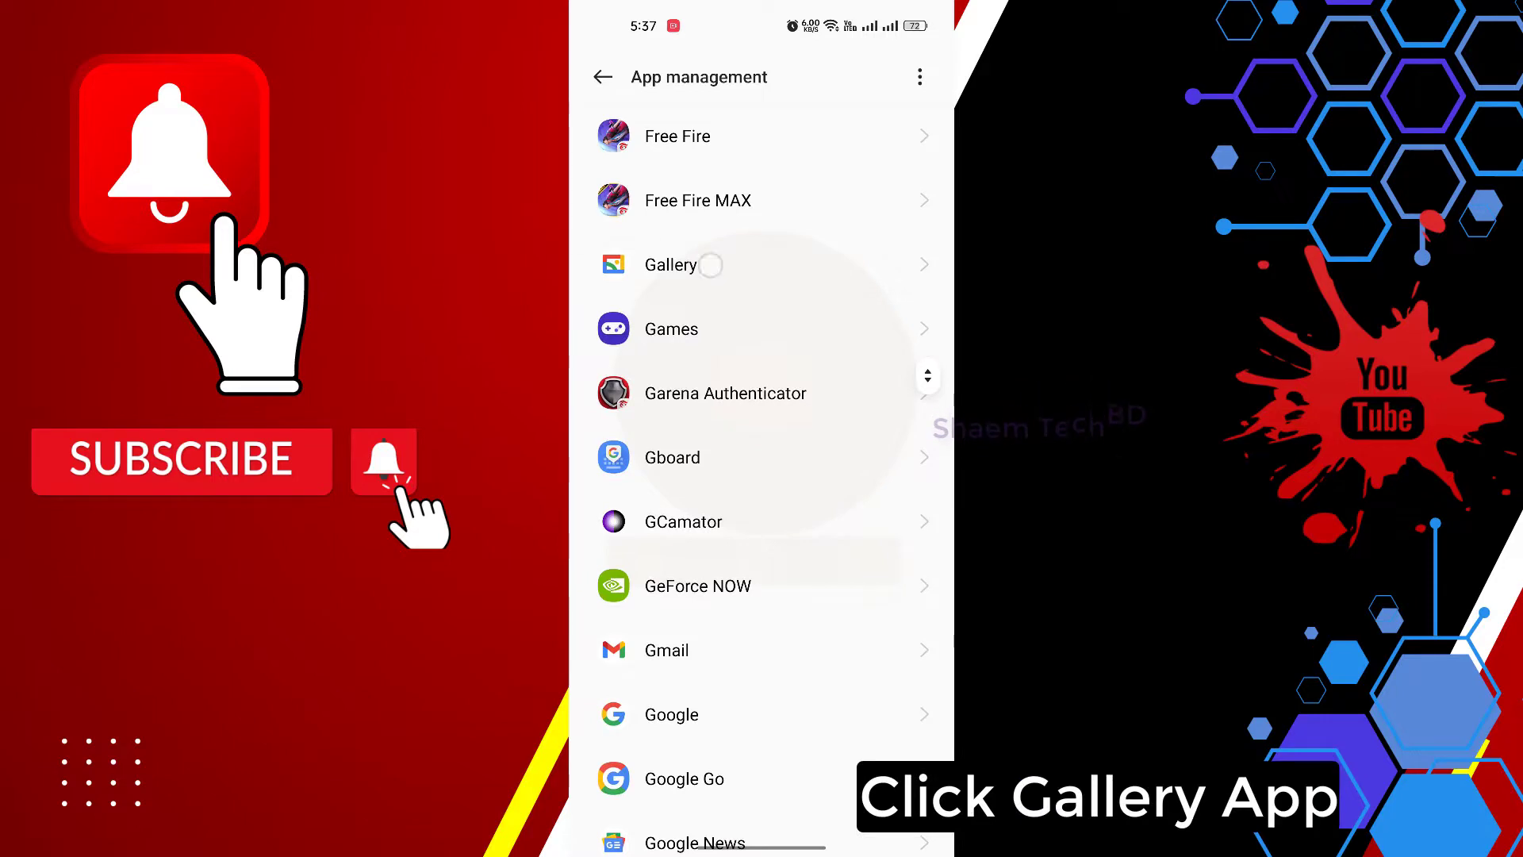
pyautogui.click(670, 264)
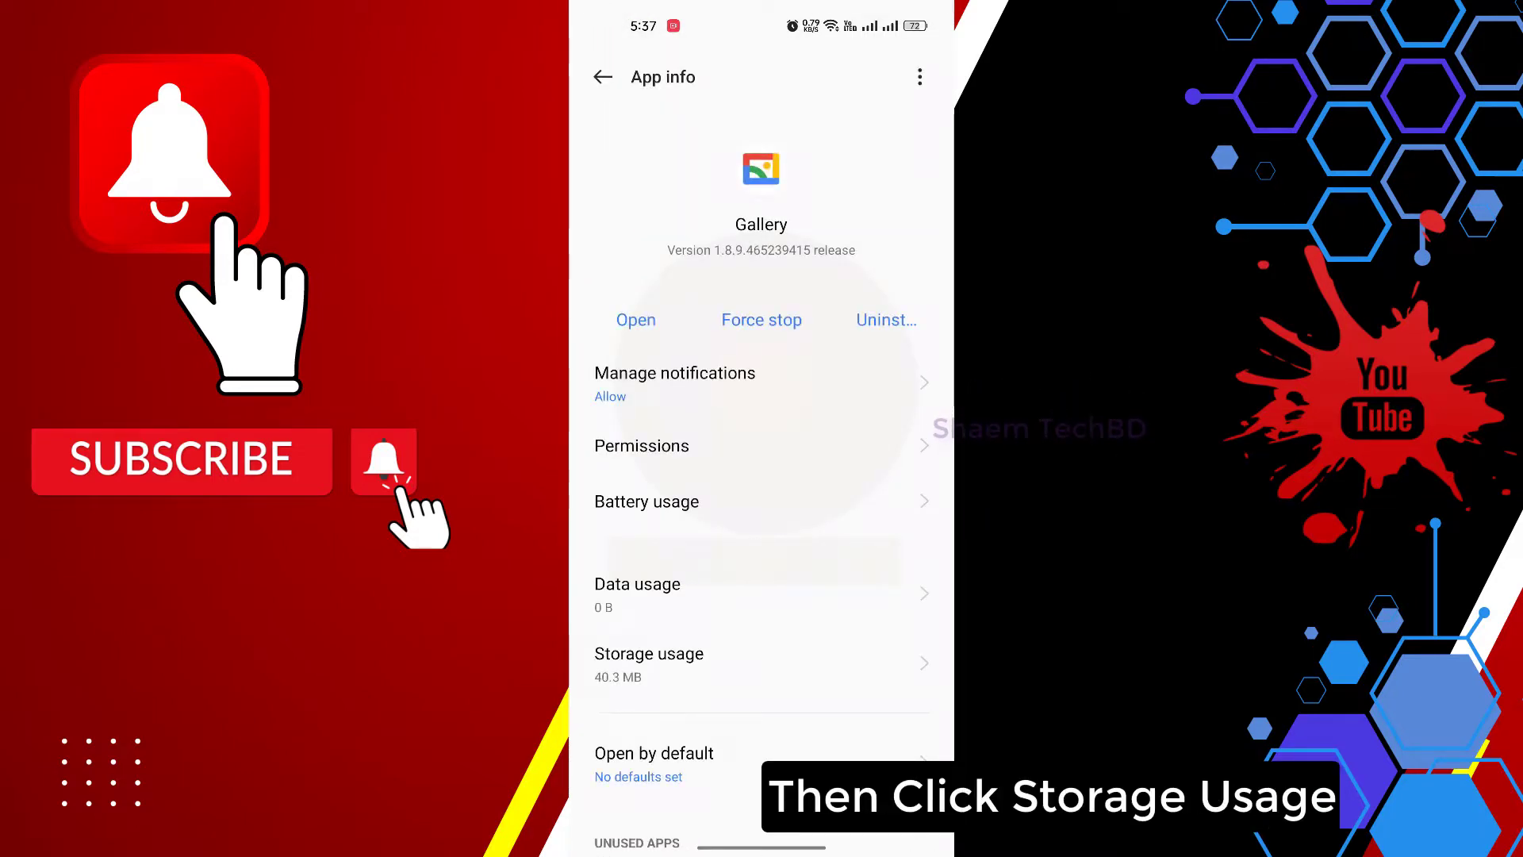
# Clear Gallery's data from Storage usage, reducing it to 34.9 MB.
pyautogui.click(649, 665)
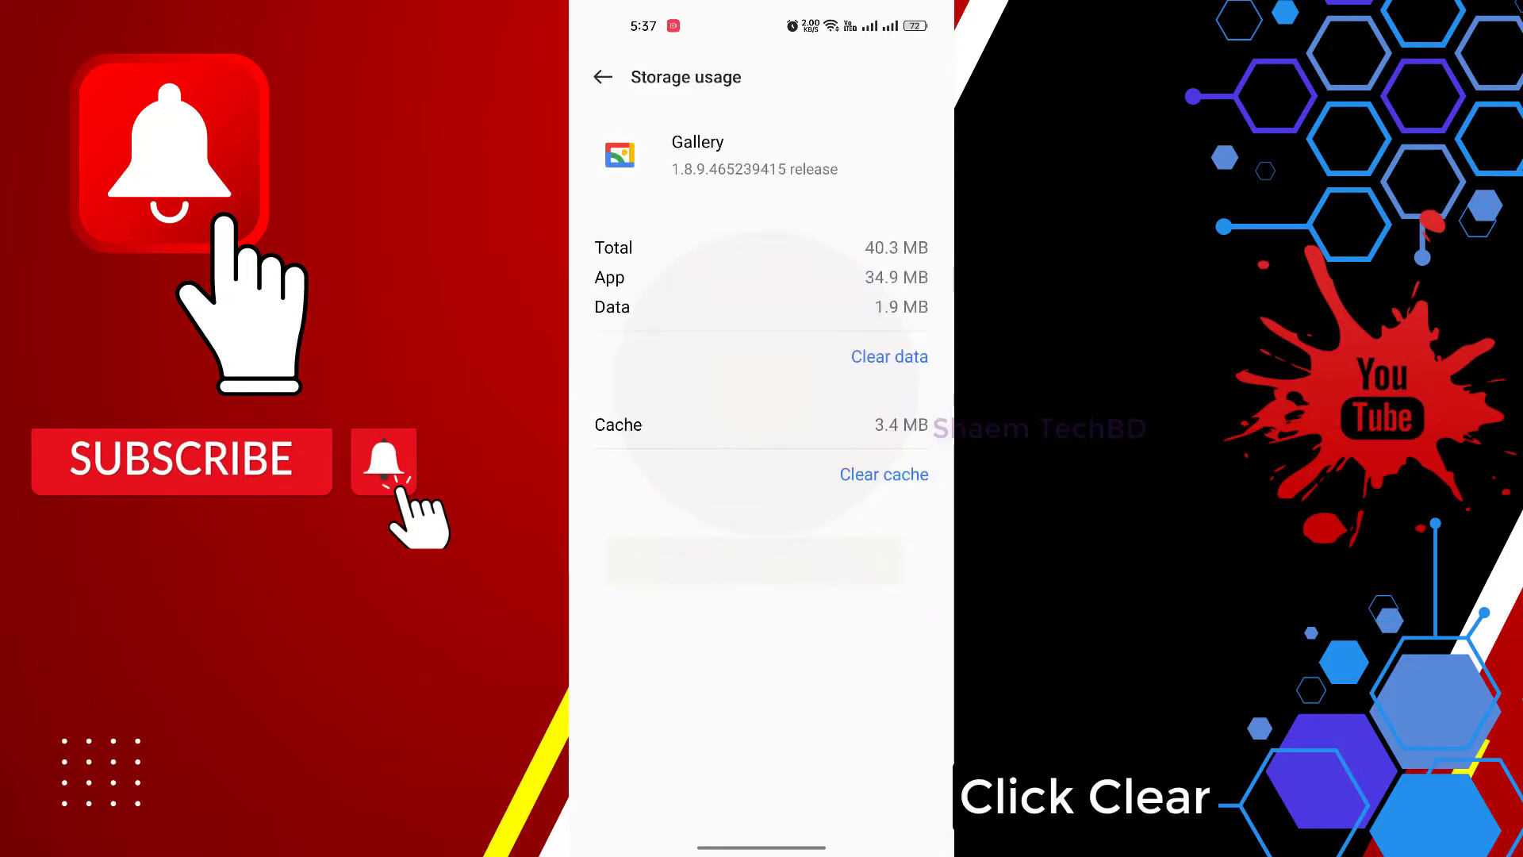
pyautogui.click(888, 356)
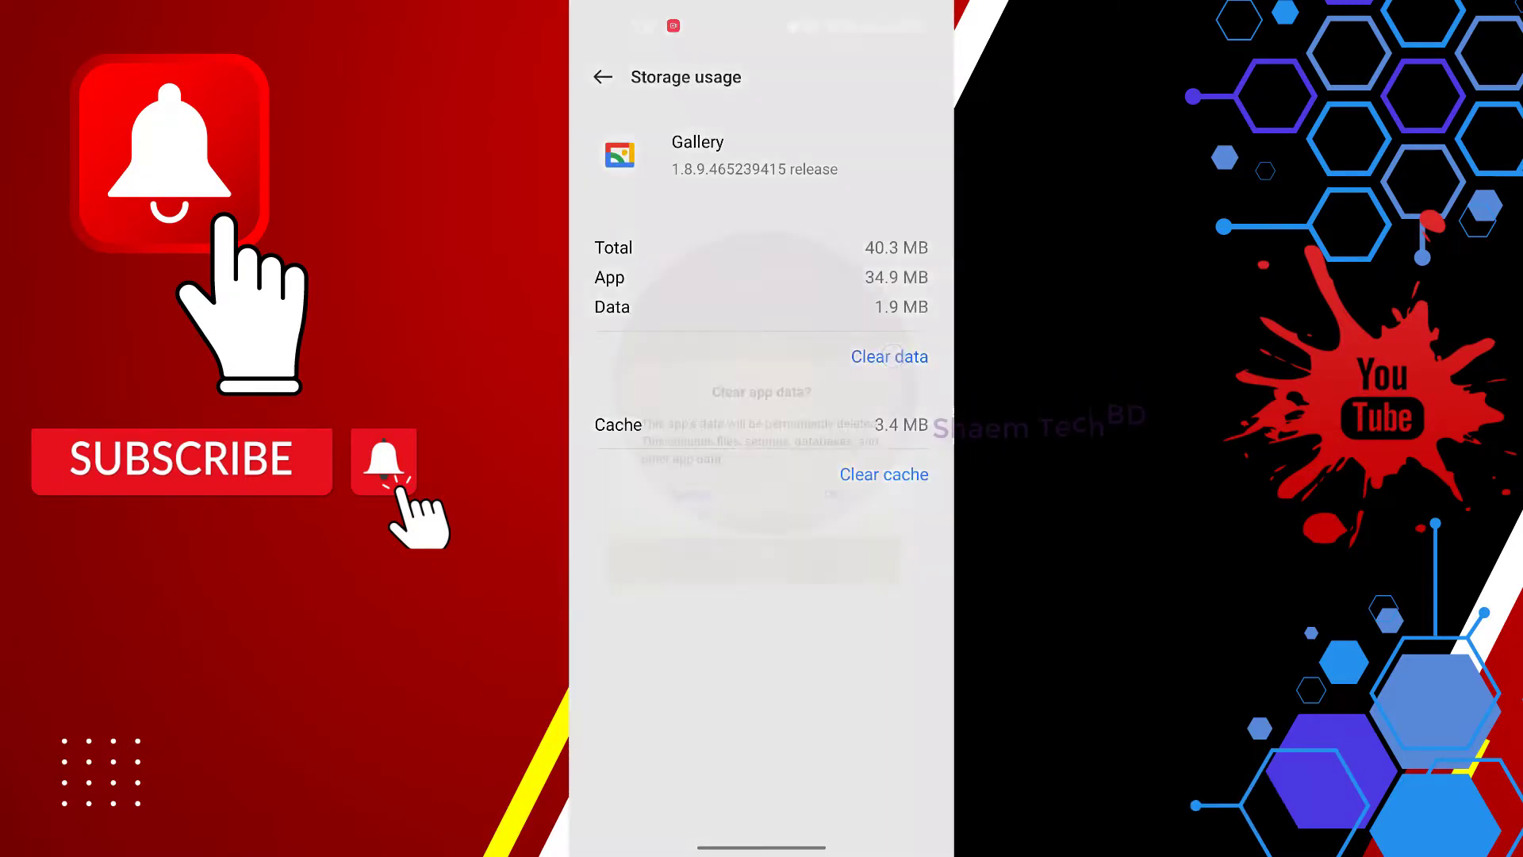
pyautogui.click(888, 357)
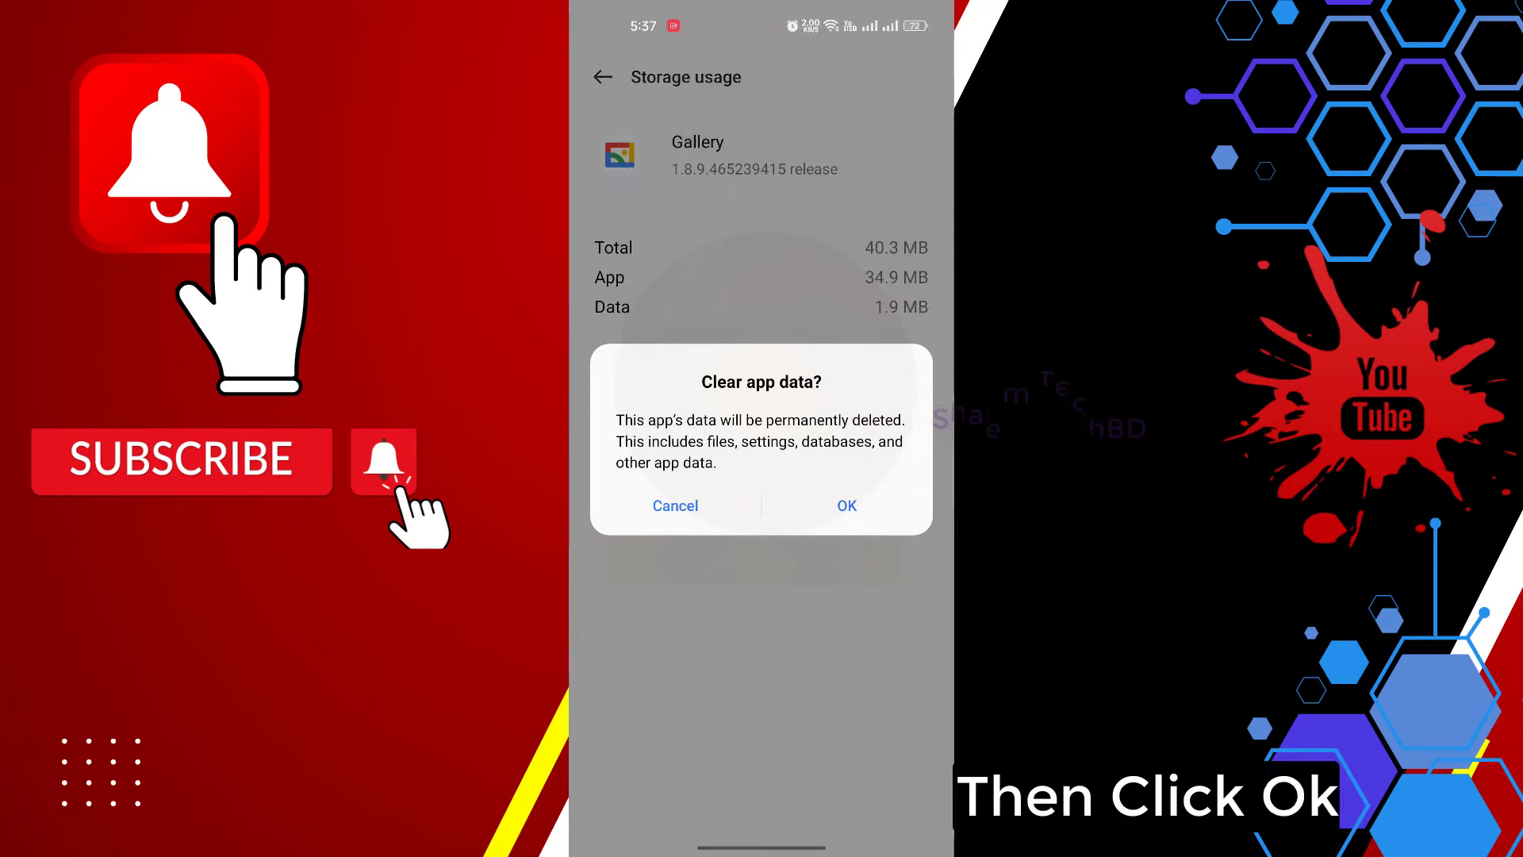
pyautogui.click(844, 505)
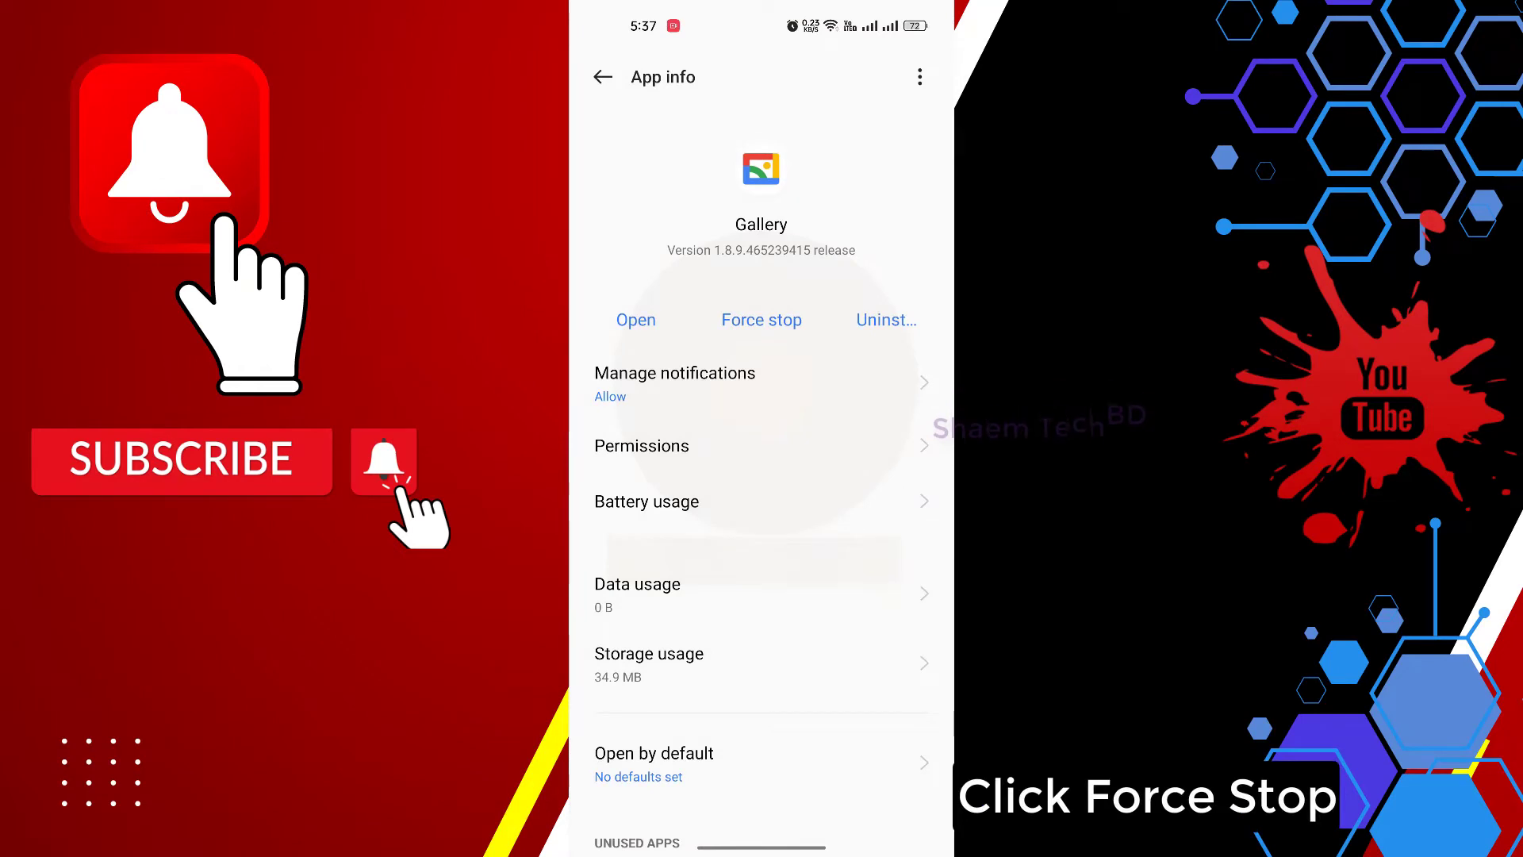
# Force stop the Gallery app and confirm.
pyautogui.click(762, 320)
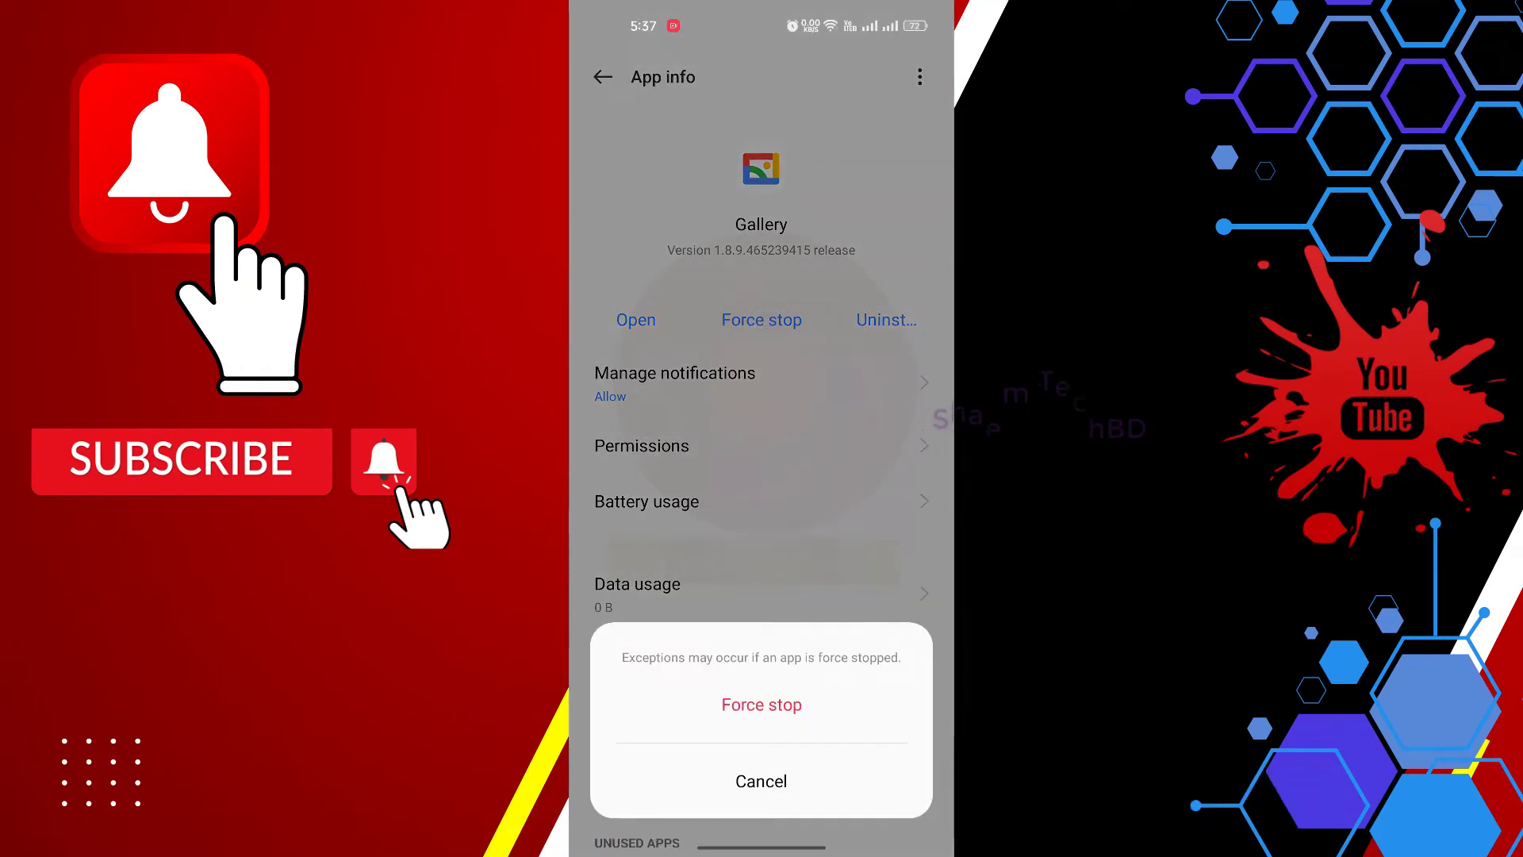
pyautogui.click(760, 781)
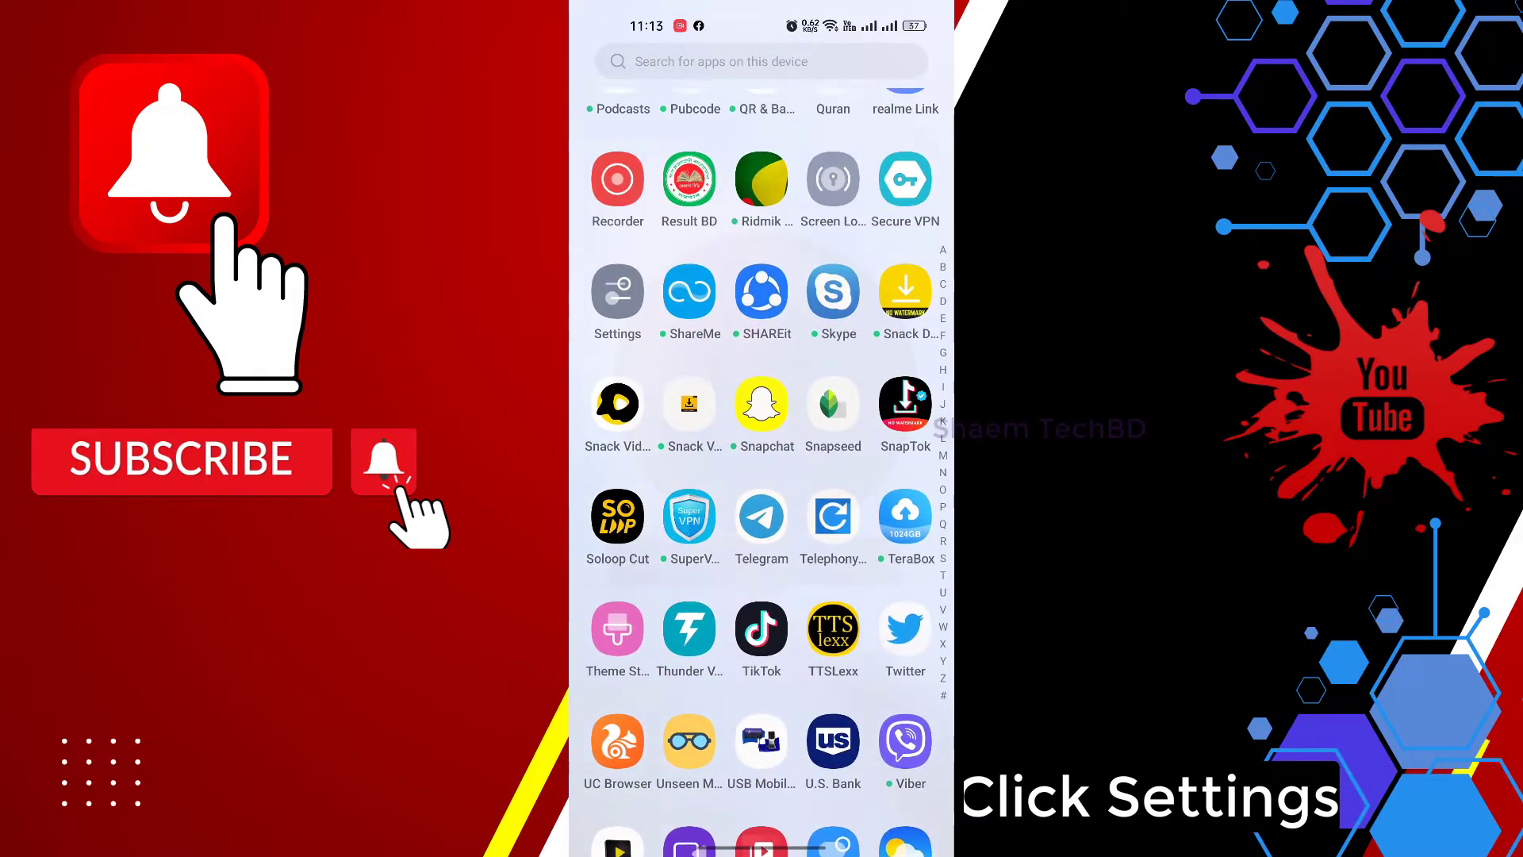
# Open Storage under About device, showing 124 GB of 128 GB used.
pyautogui.click(618, 293)
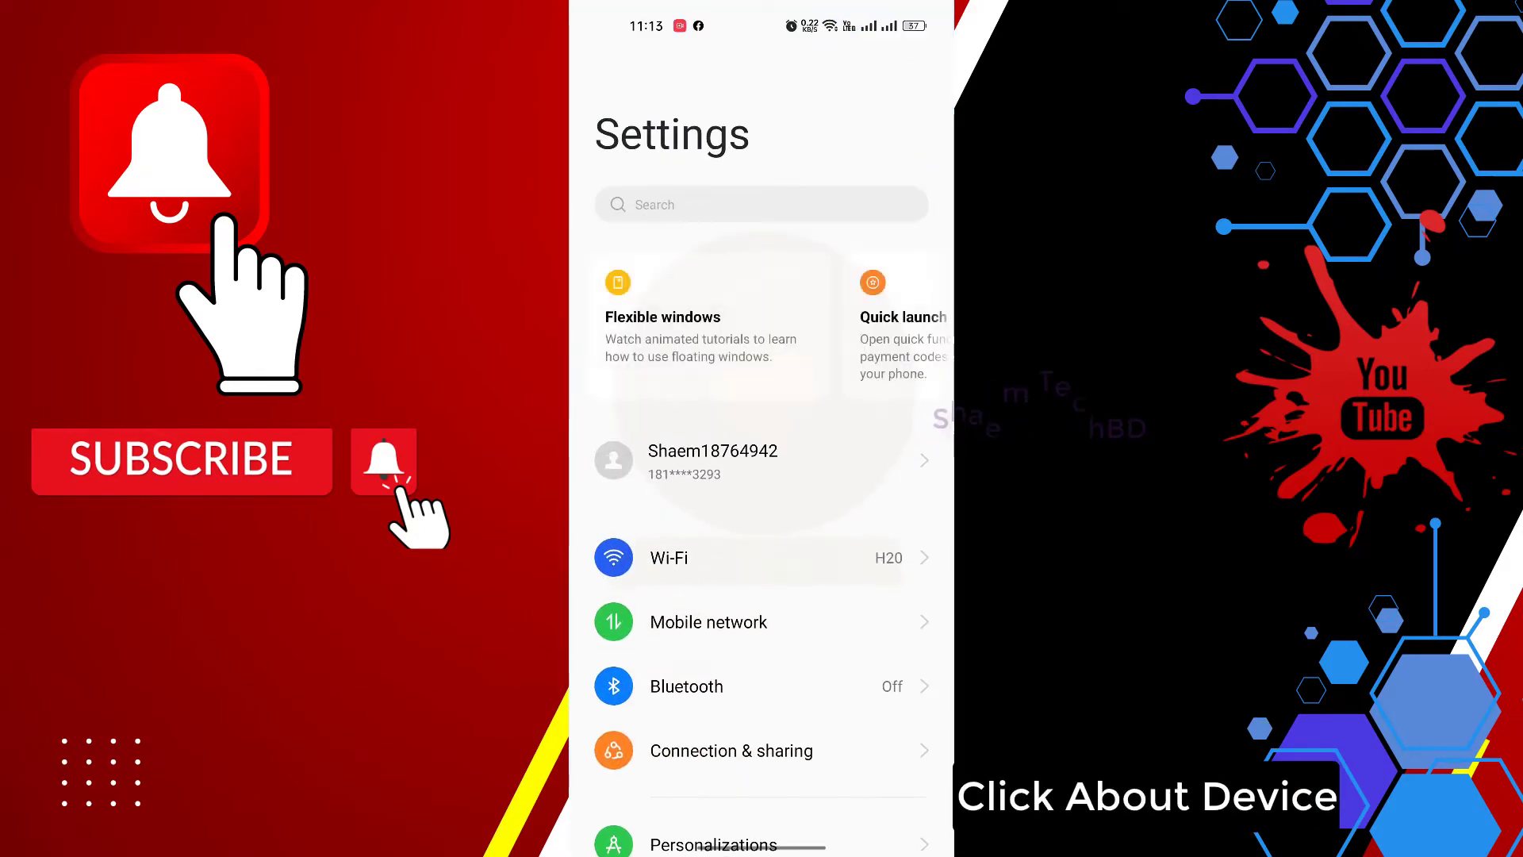
pyautogui.scroll(-3)
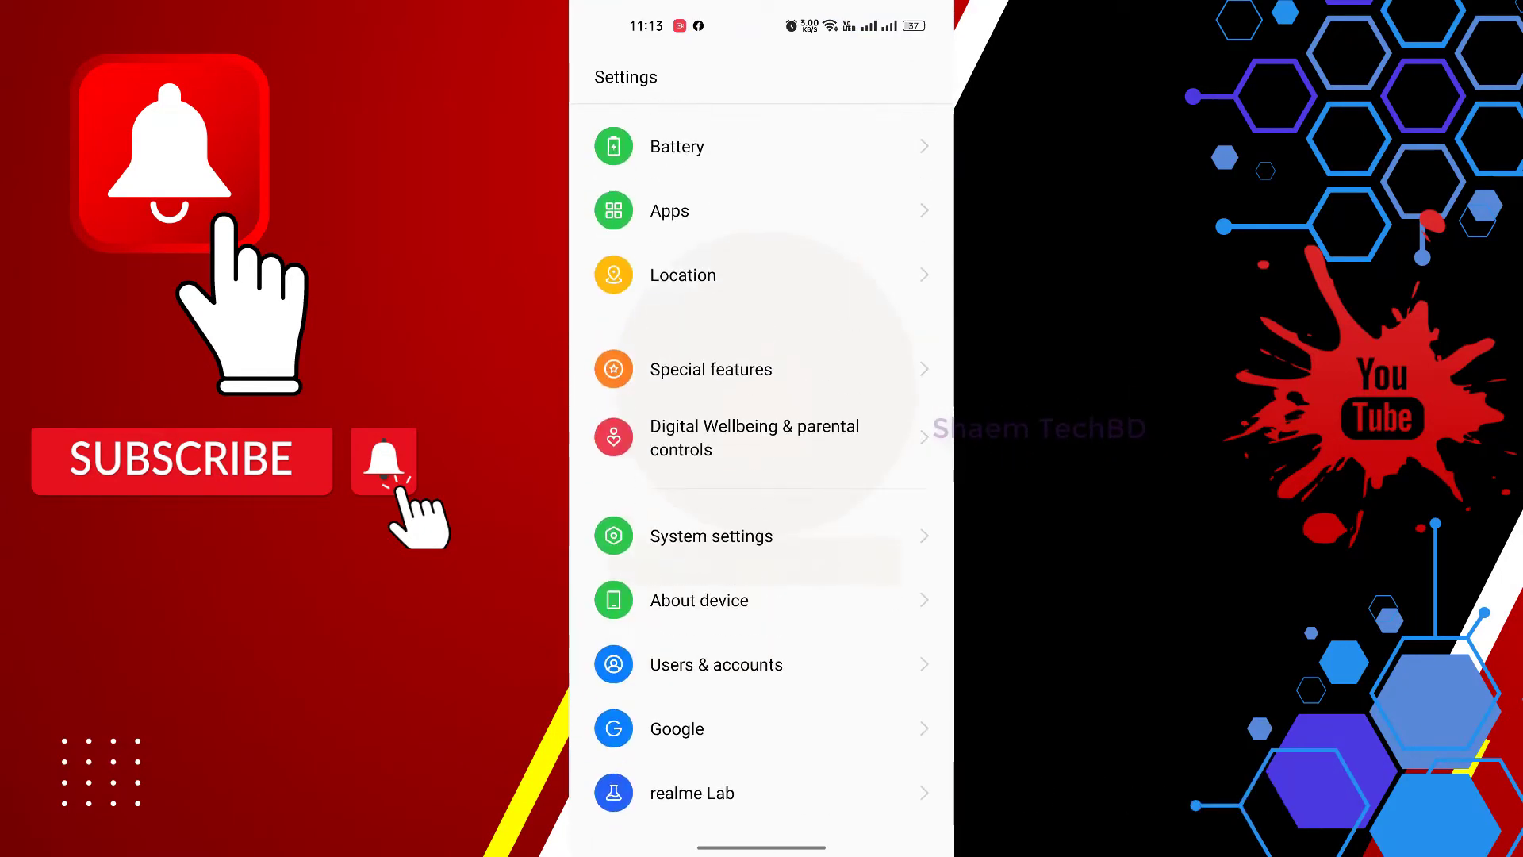
pyautogui.click(698, 600)
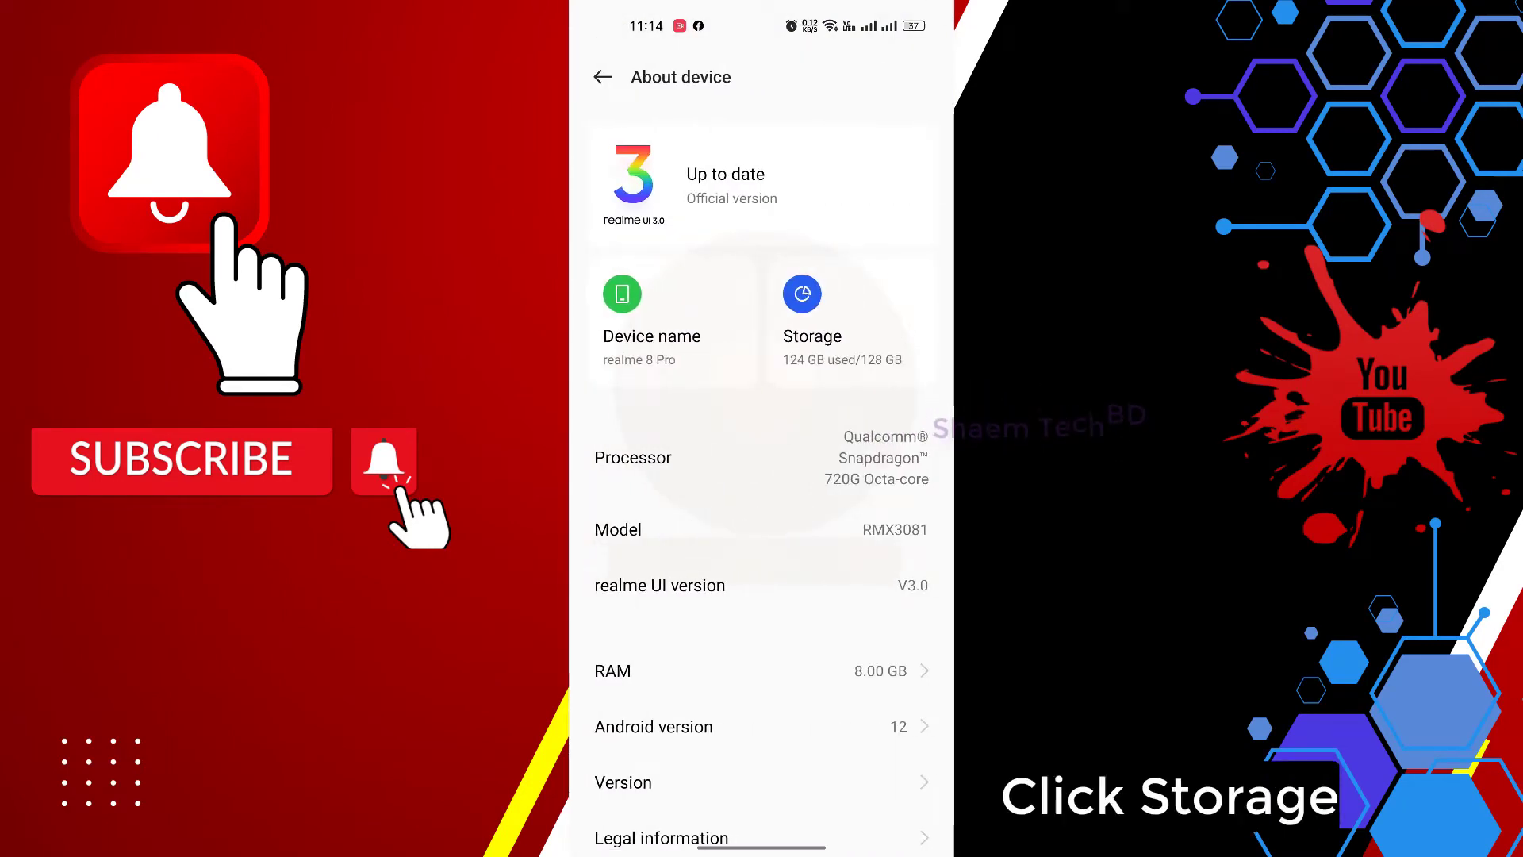
pyautogui.click(801, 315)
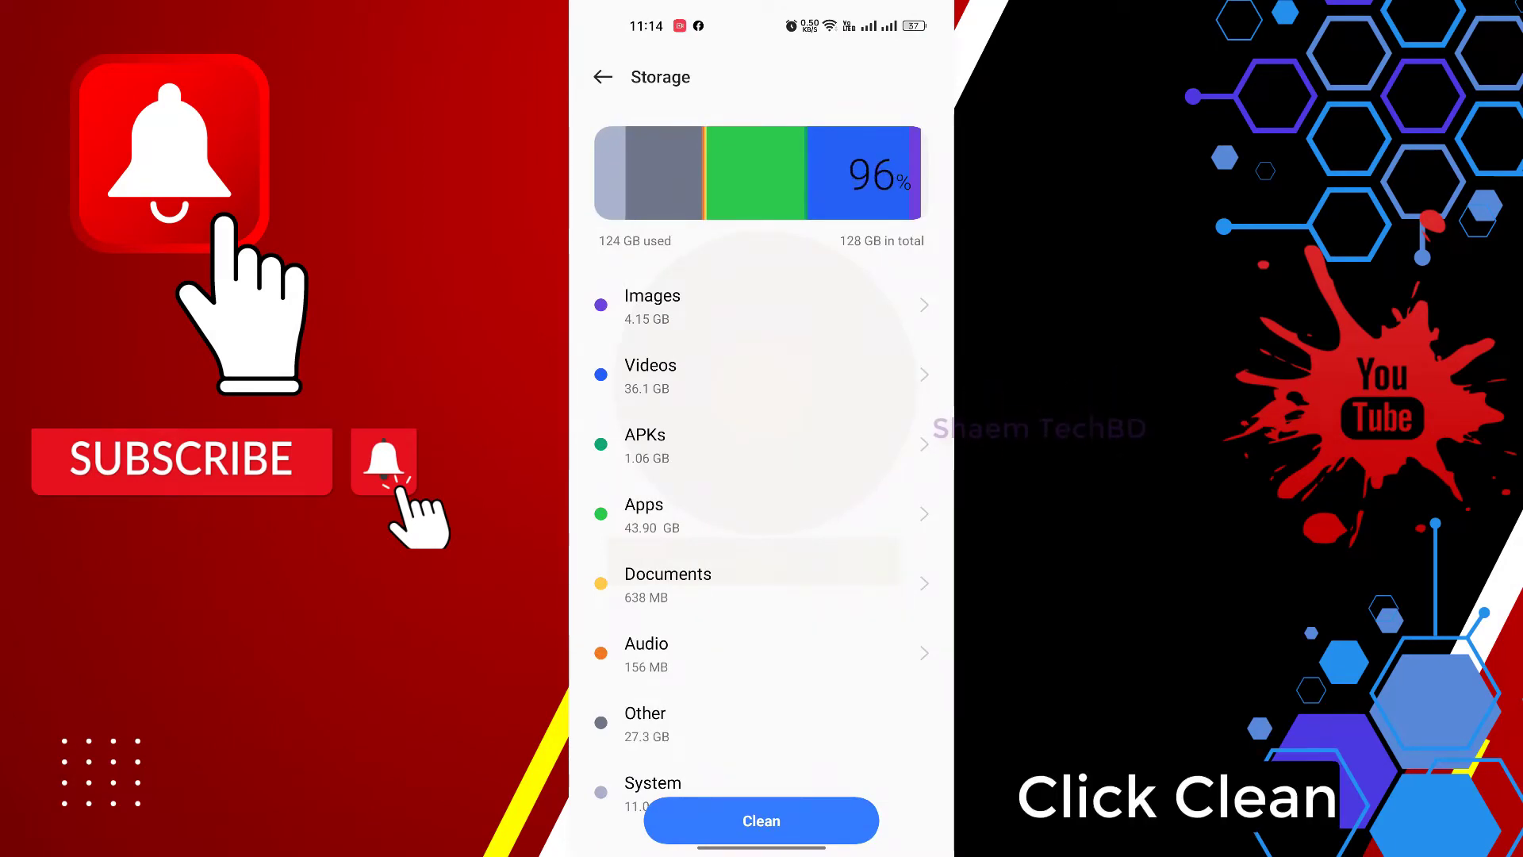
# Clean up the 69.2 MB of junk files from storage.
pyautogui.click(761, 820)
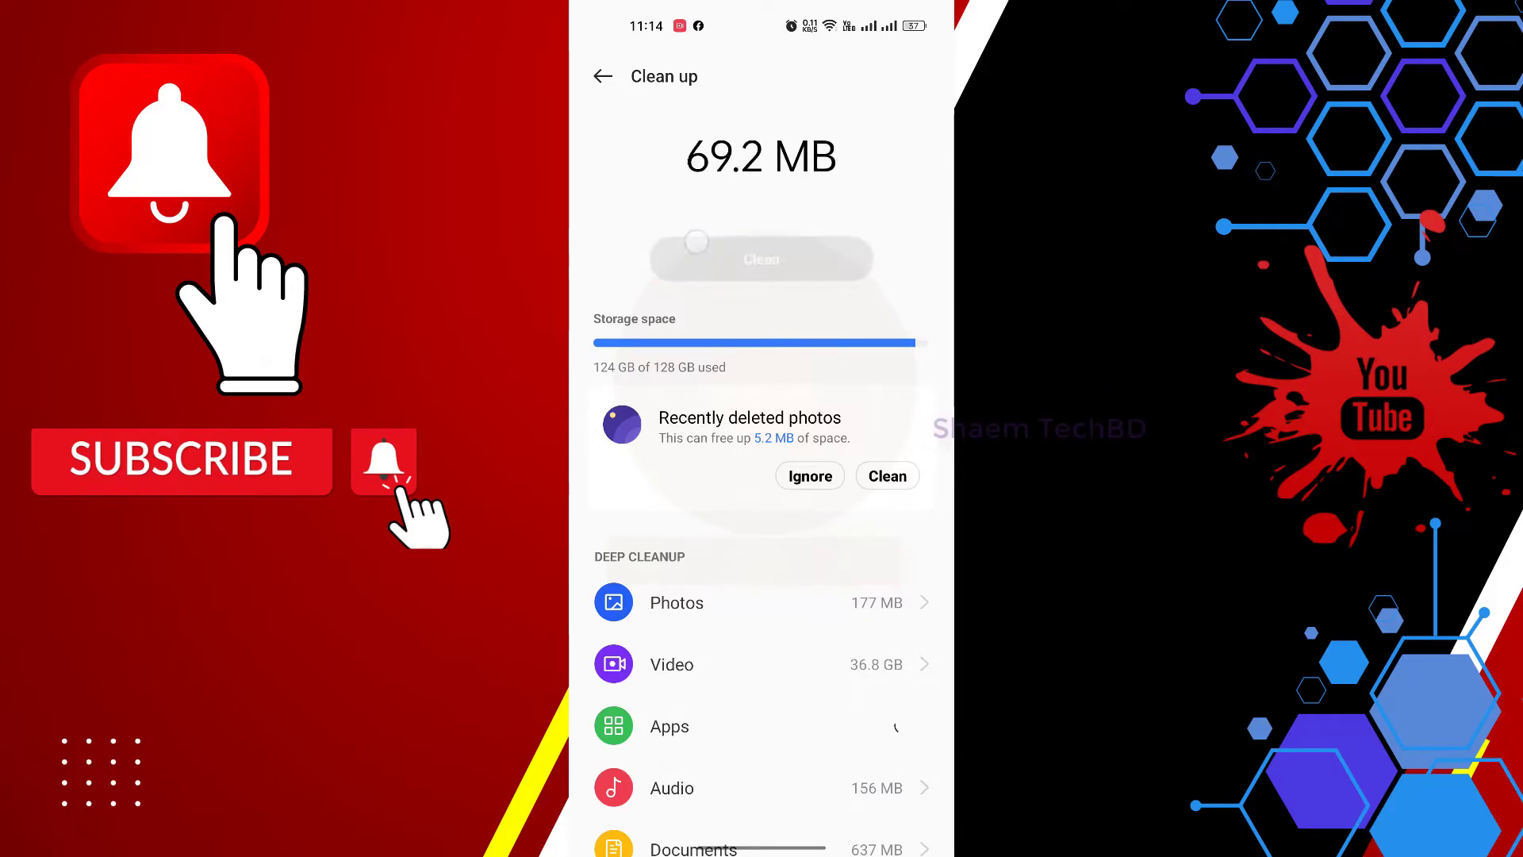
pyautogui.click(761, 257)
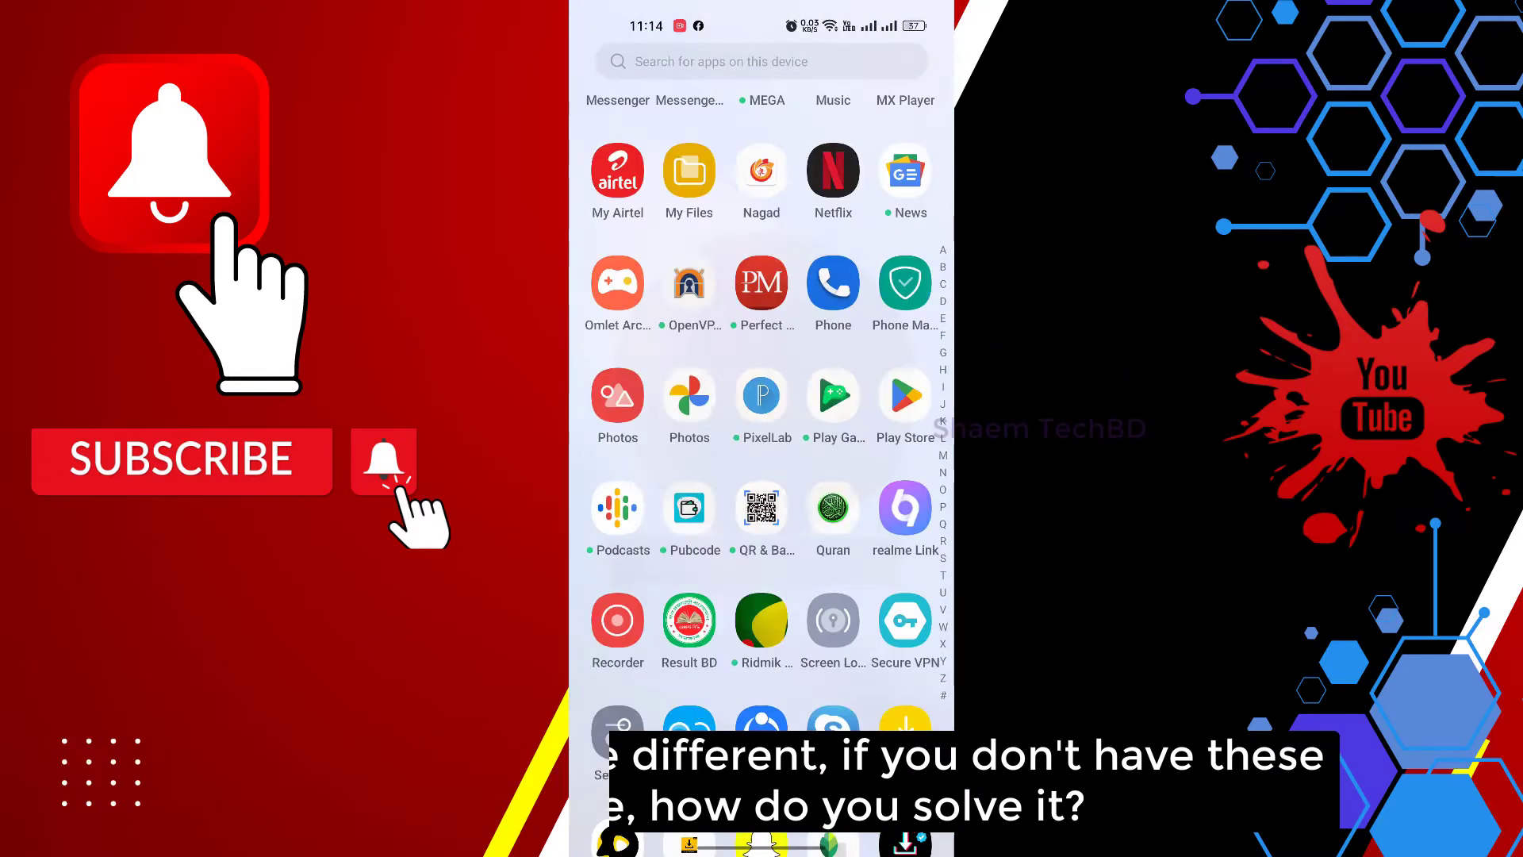
# Reopen Settings and search for 'stor'.
pyautogui.scroll(-3)
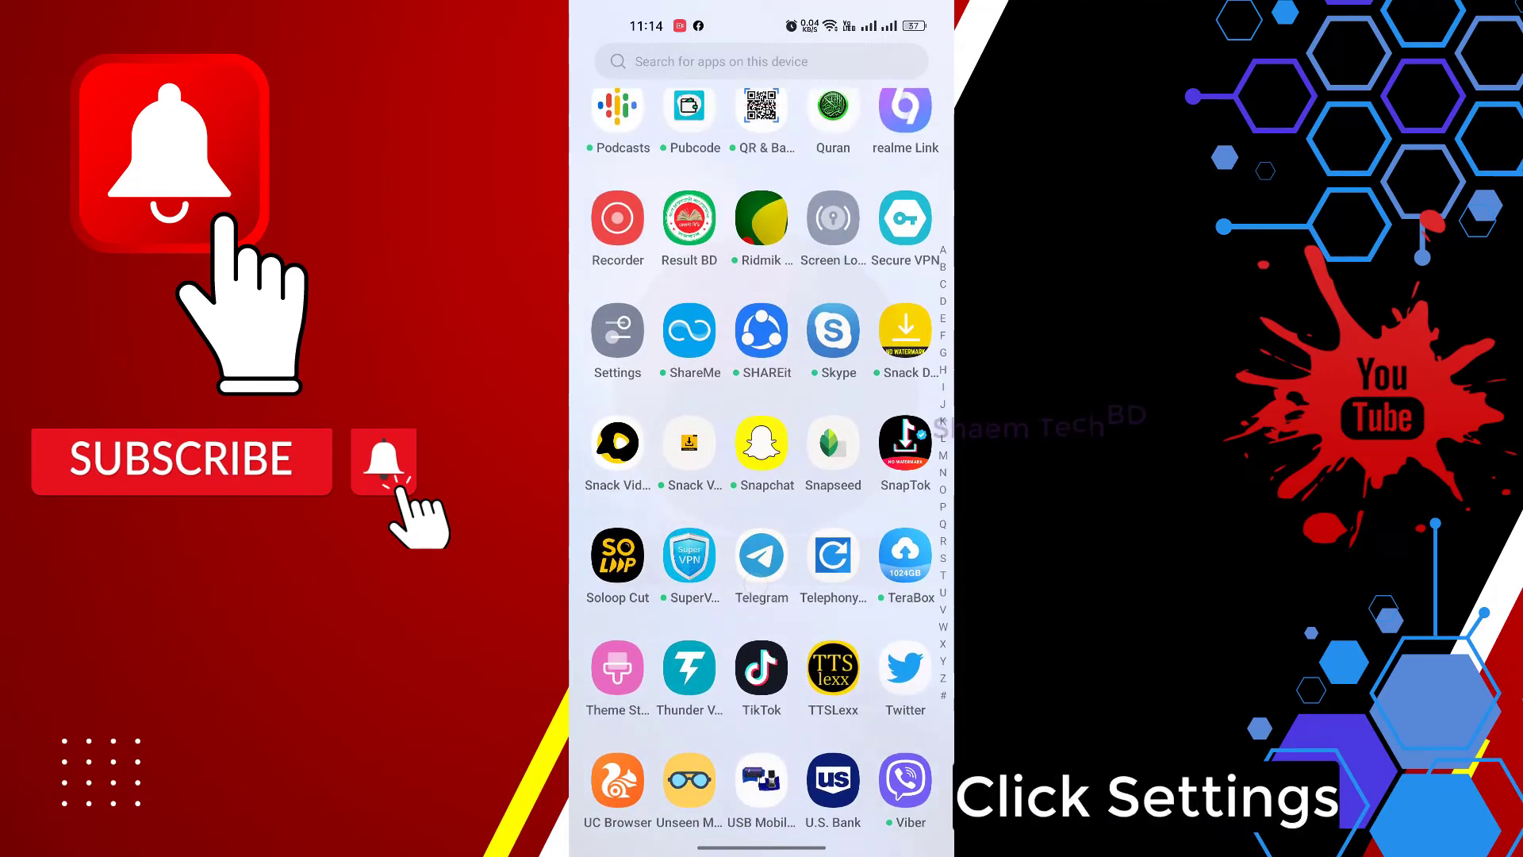
pyautogui.click(617, 330)
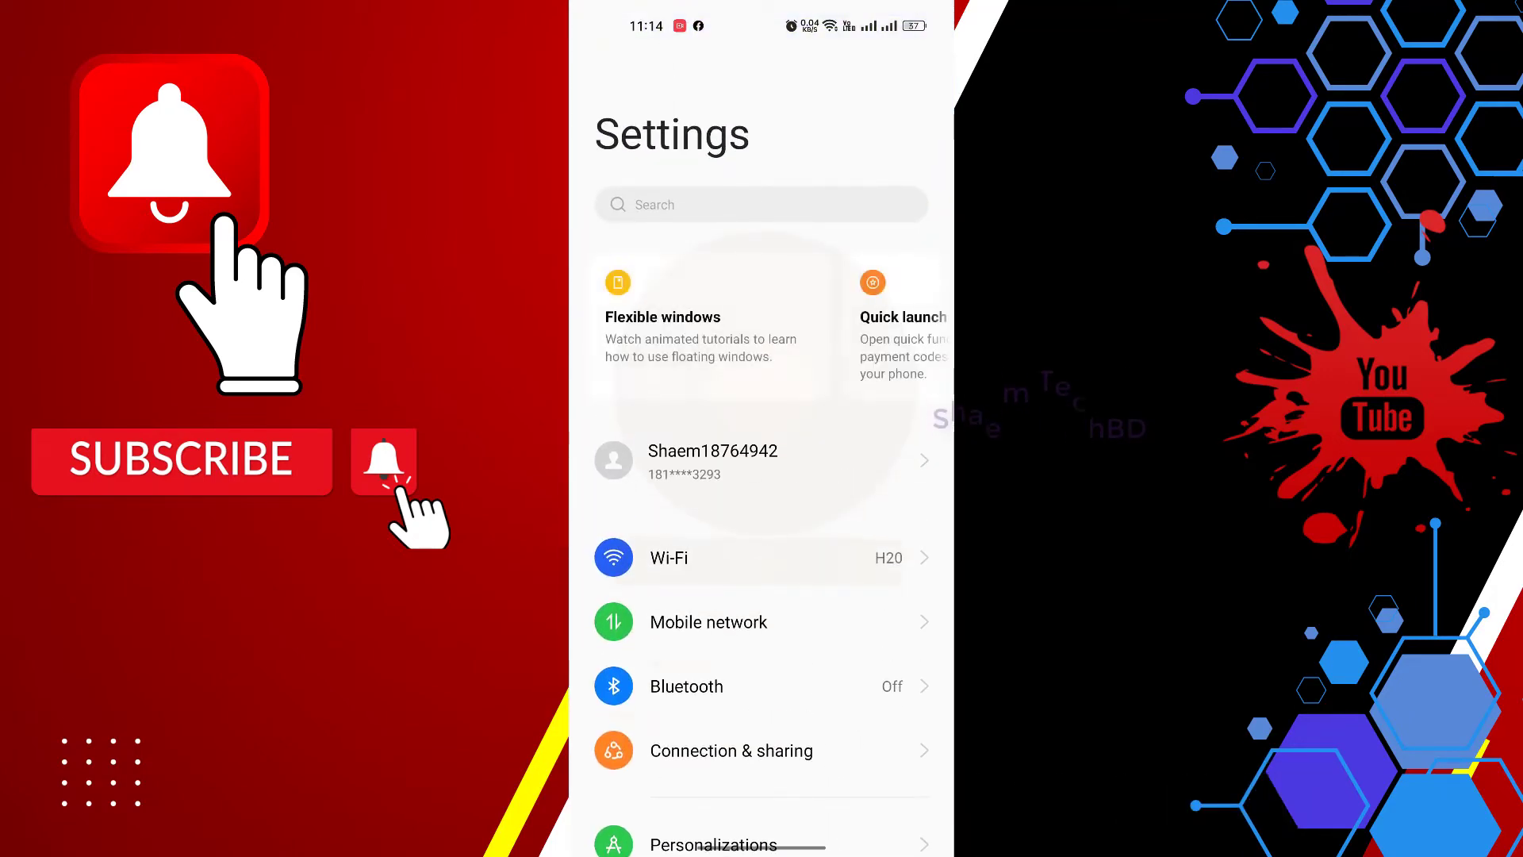
pyautogui.click(761, 204)
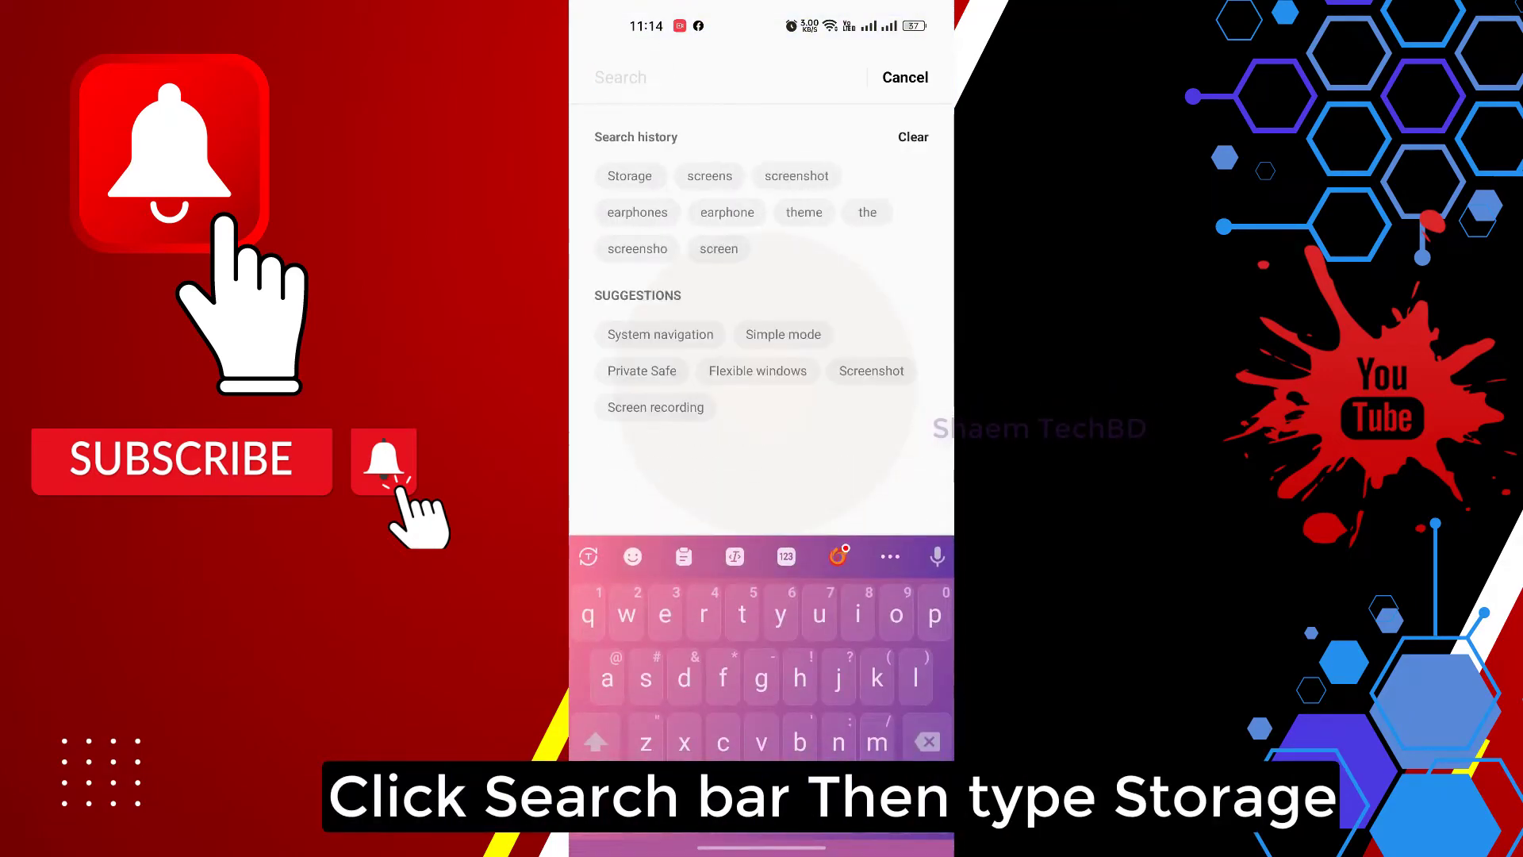
pyautogui.write('stor')
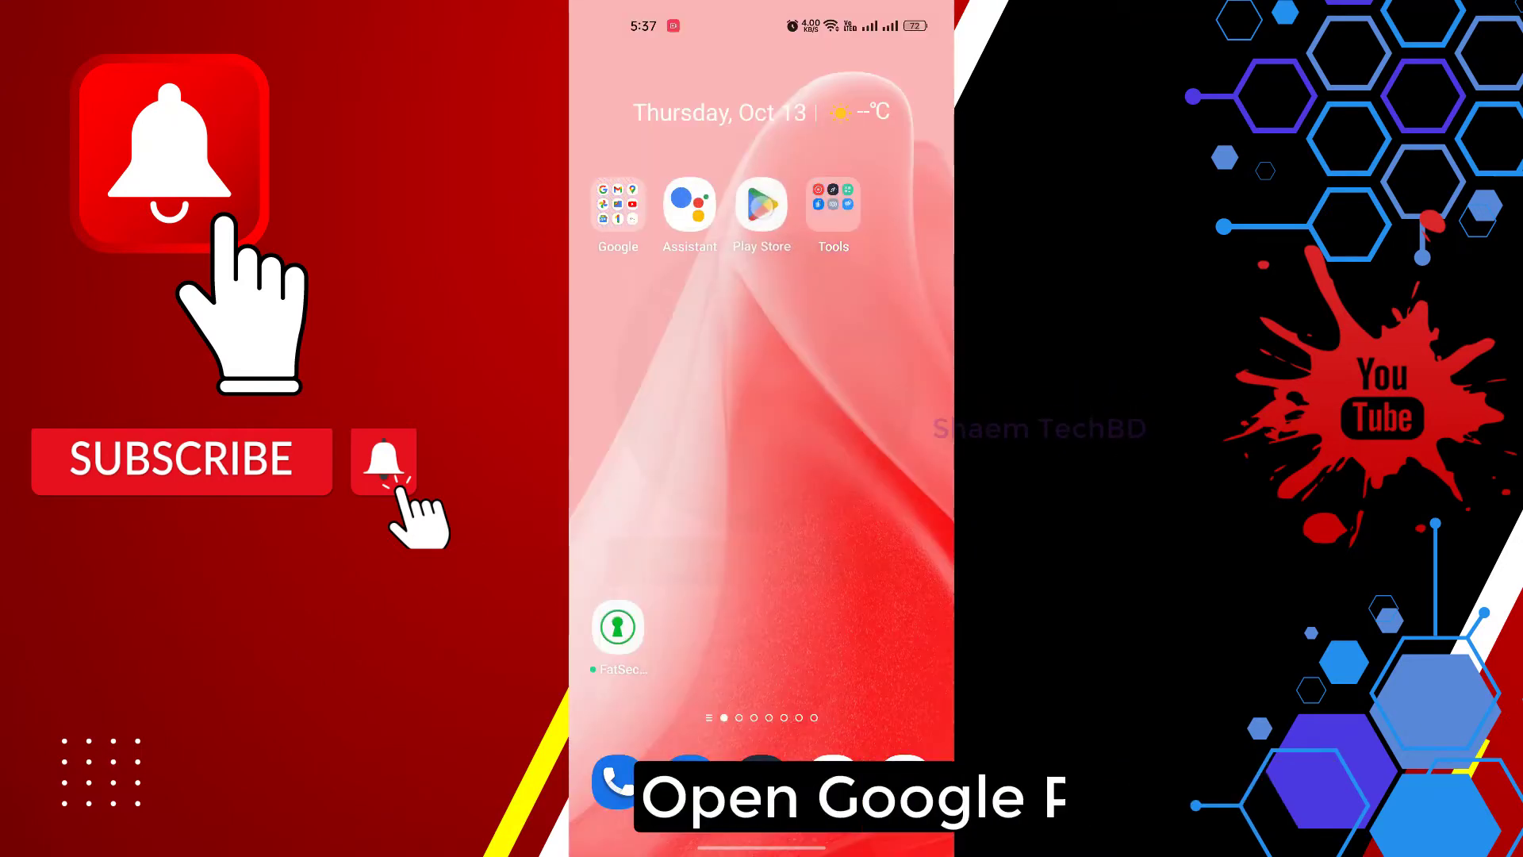
# Search Play Store for 'gall' and open the Gallery by Google LLC listing.
pyautogui.click(762, 204)
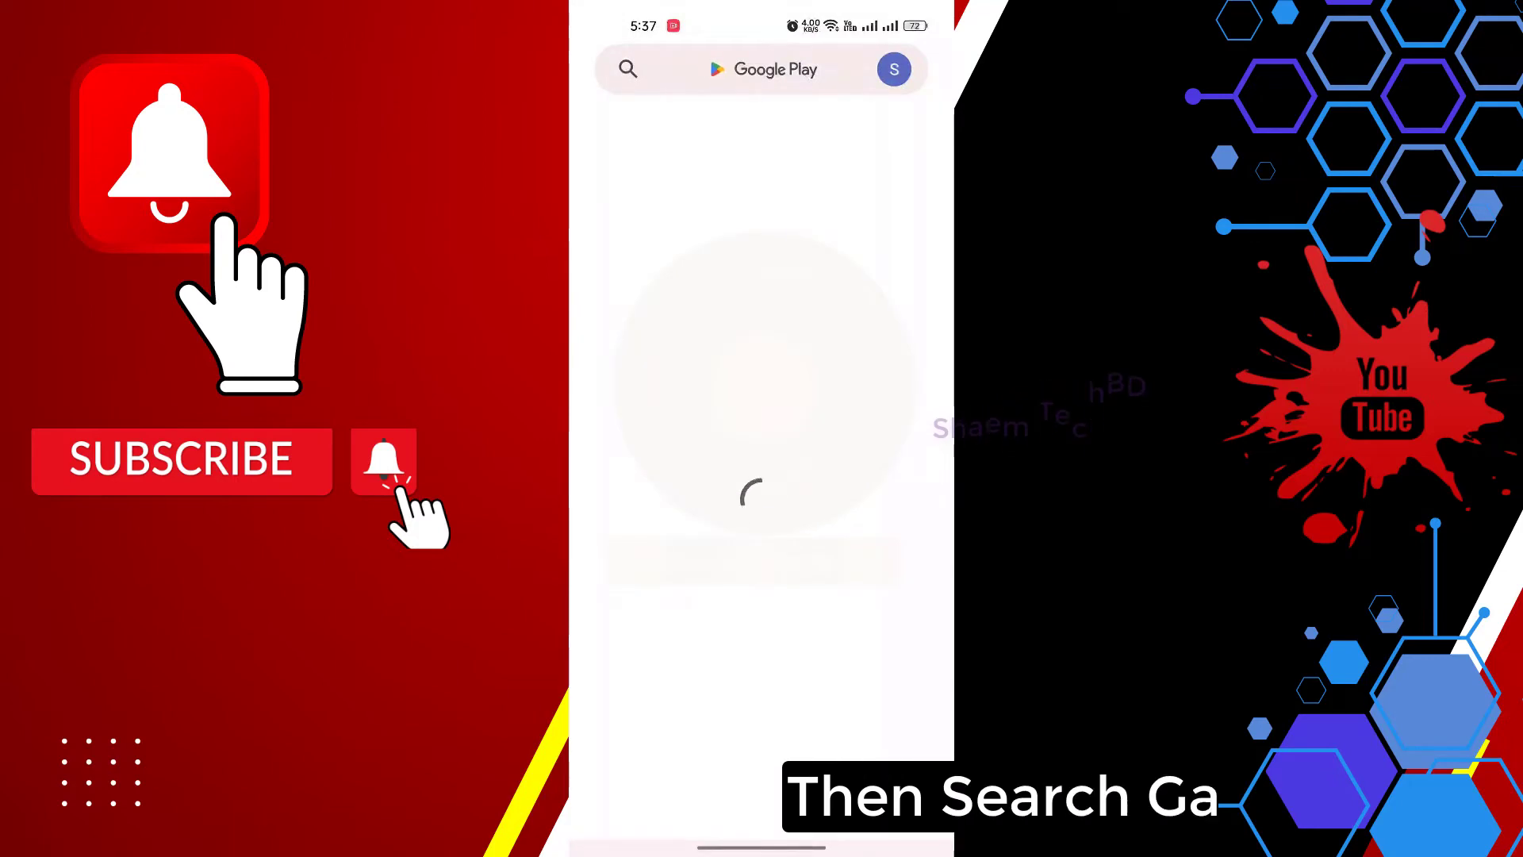
pyautogui.click(763, 69)
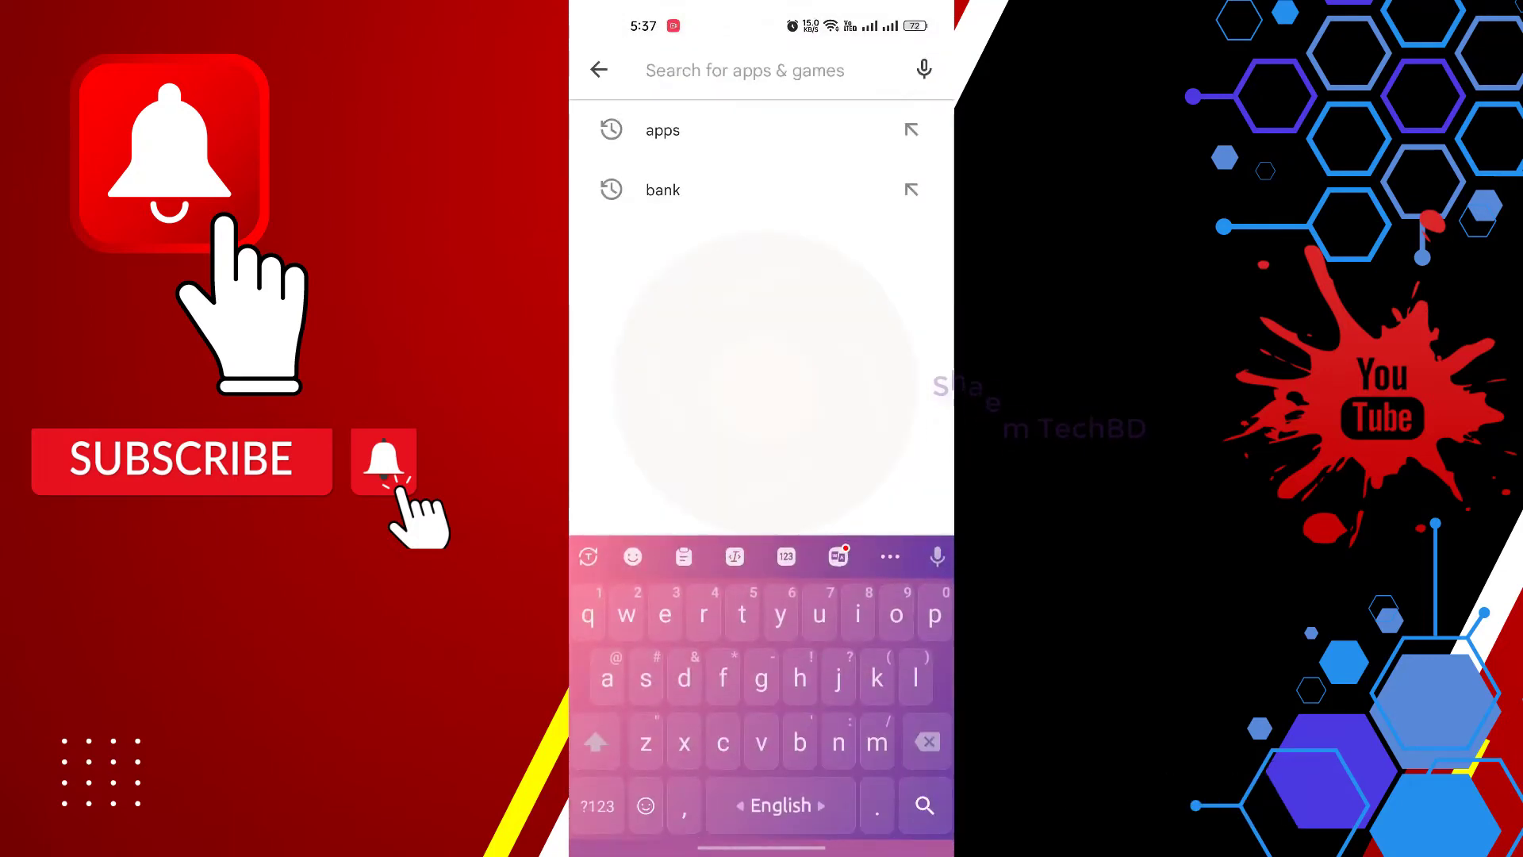
pyautogui.write('gall')
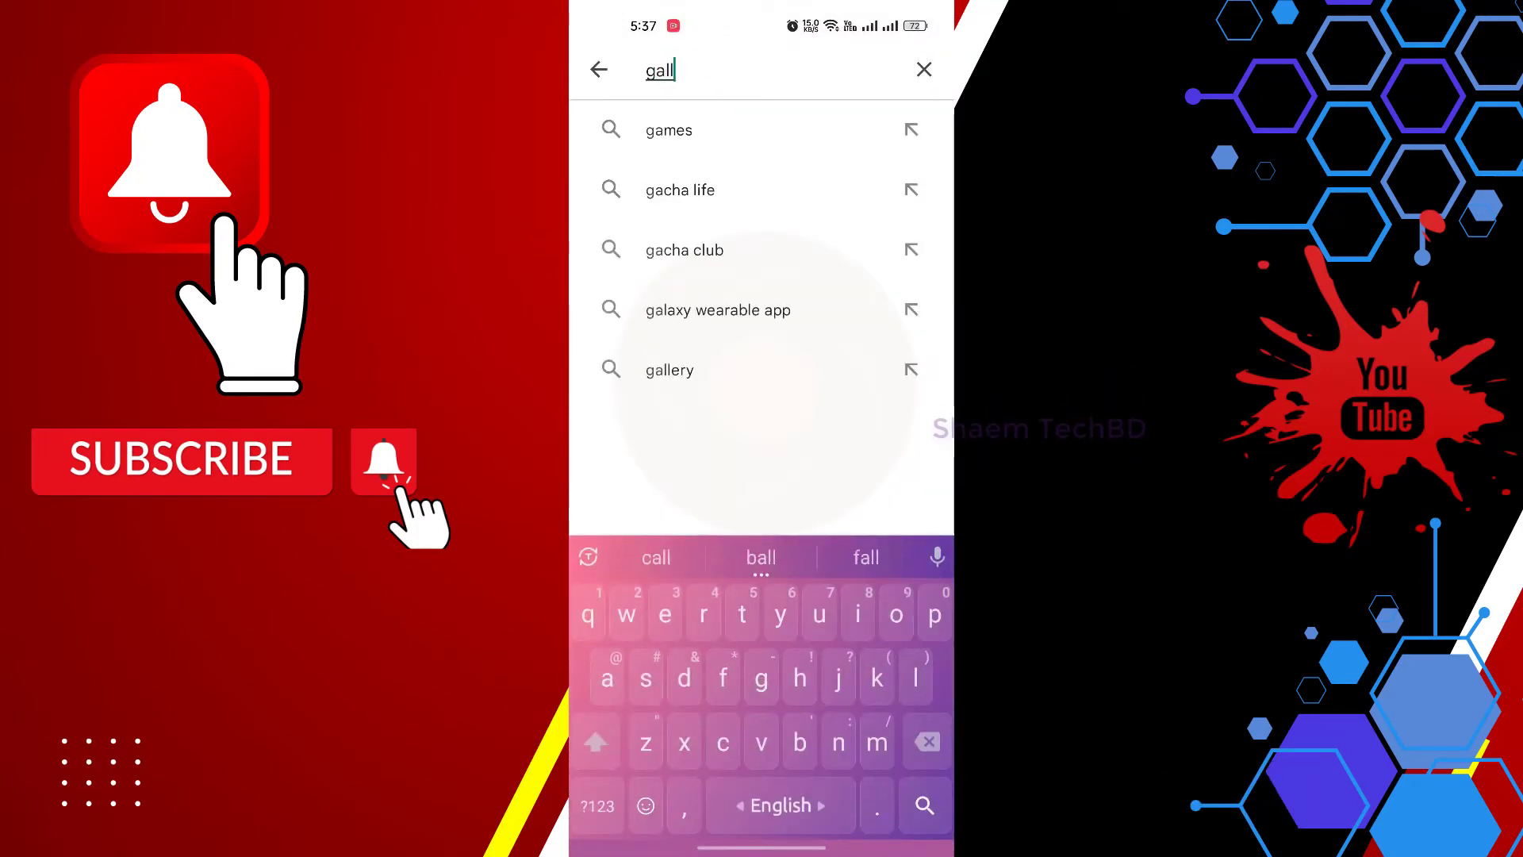
pyautogui.click(668, 369)
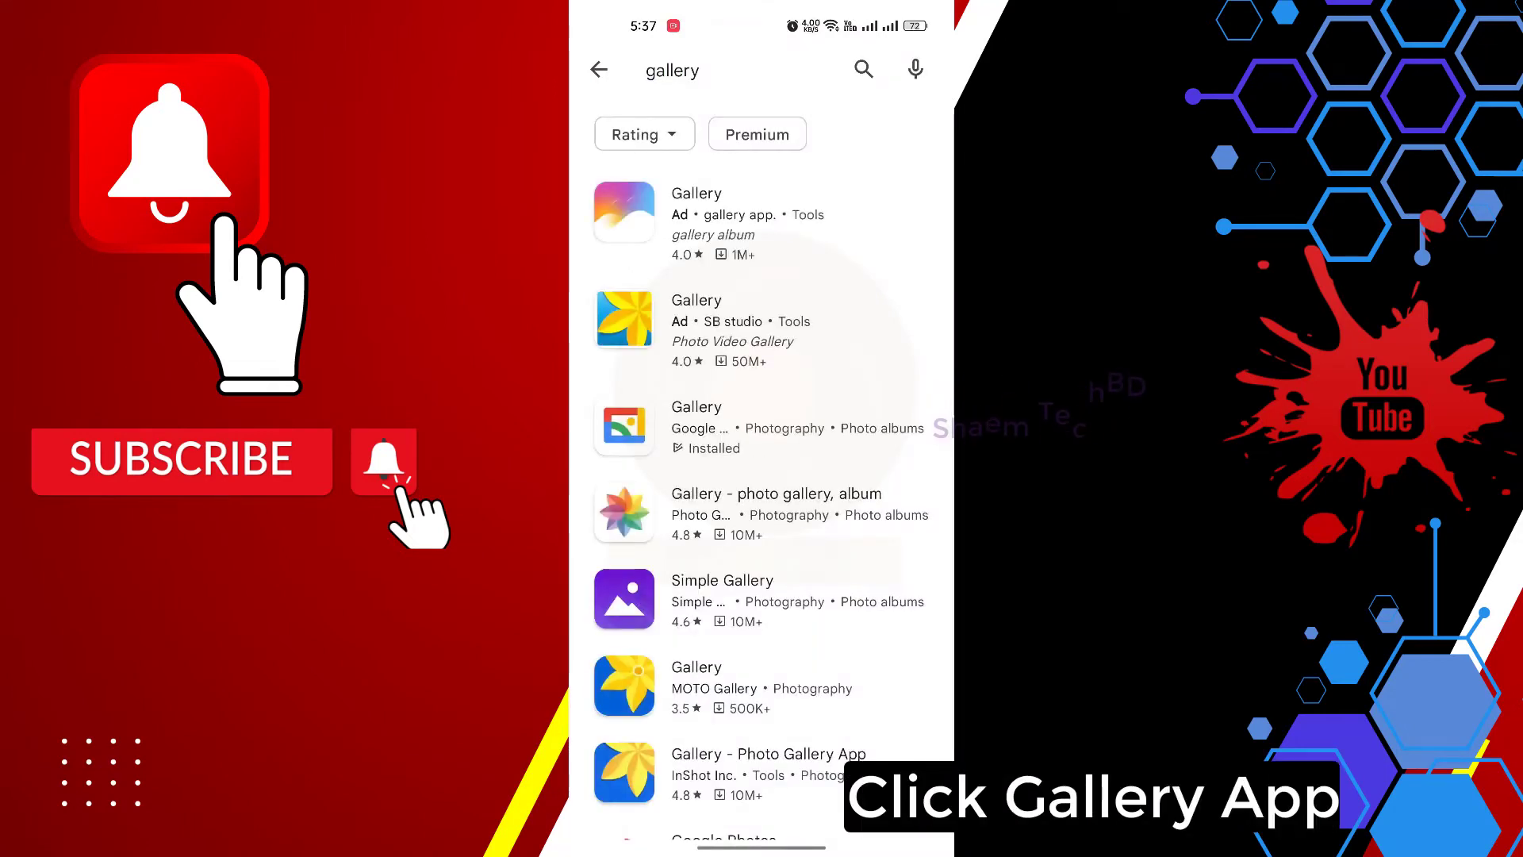
pyautogui.click(697, 428)
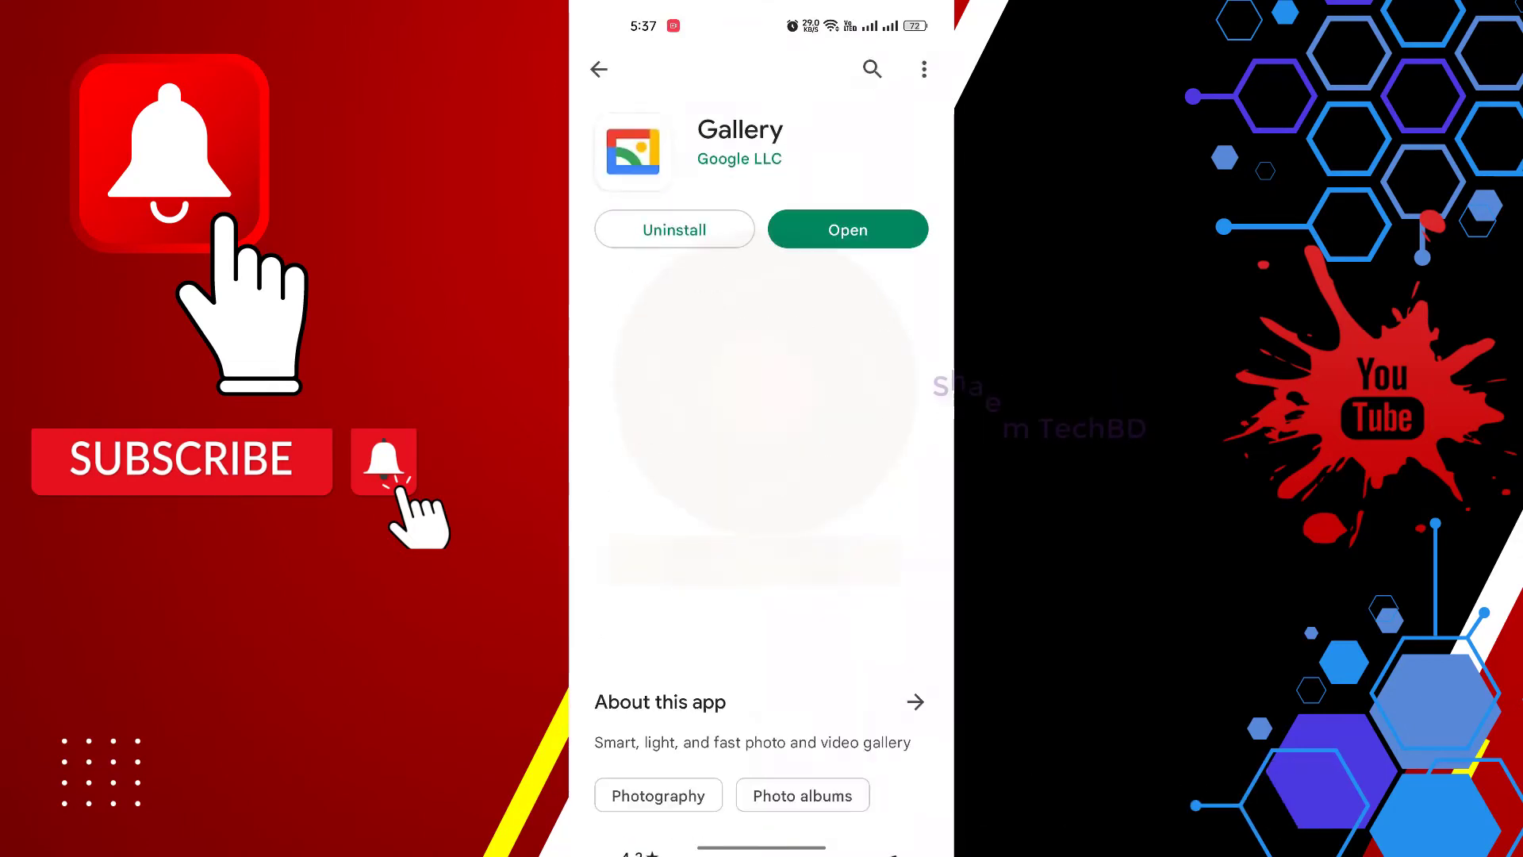